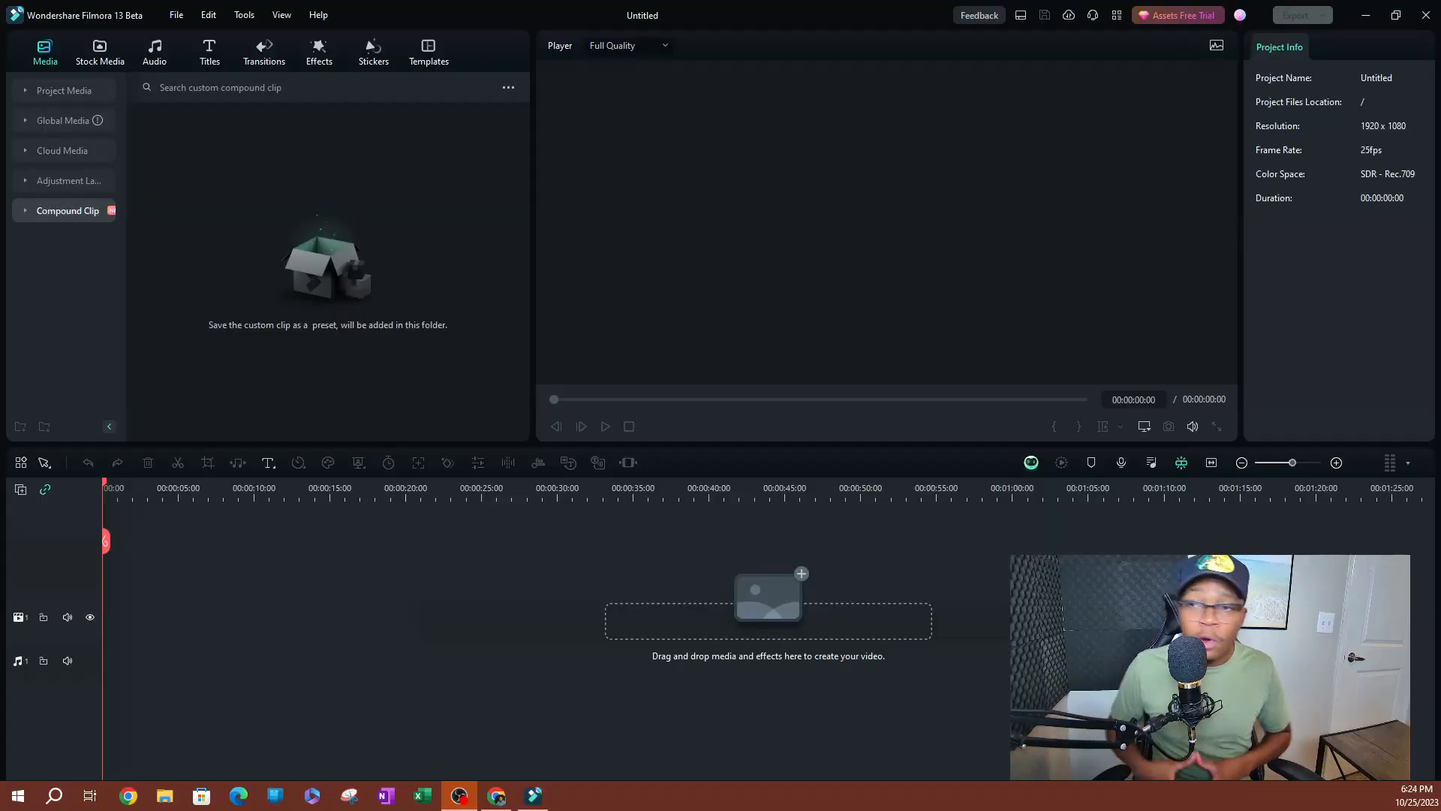
mouse_move(50, 405)
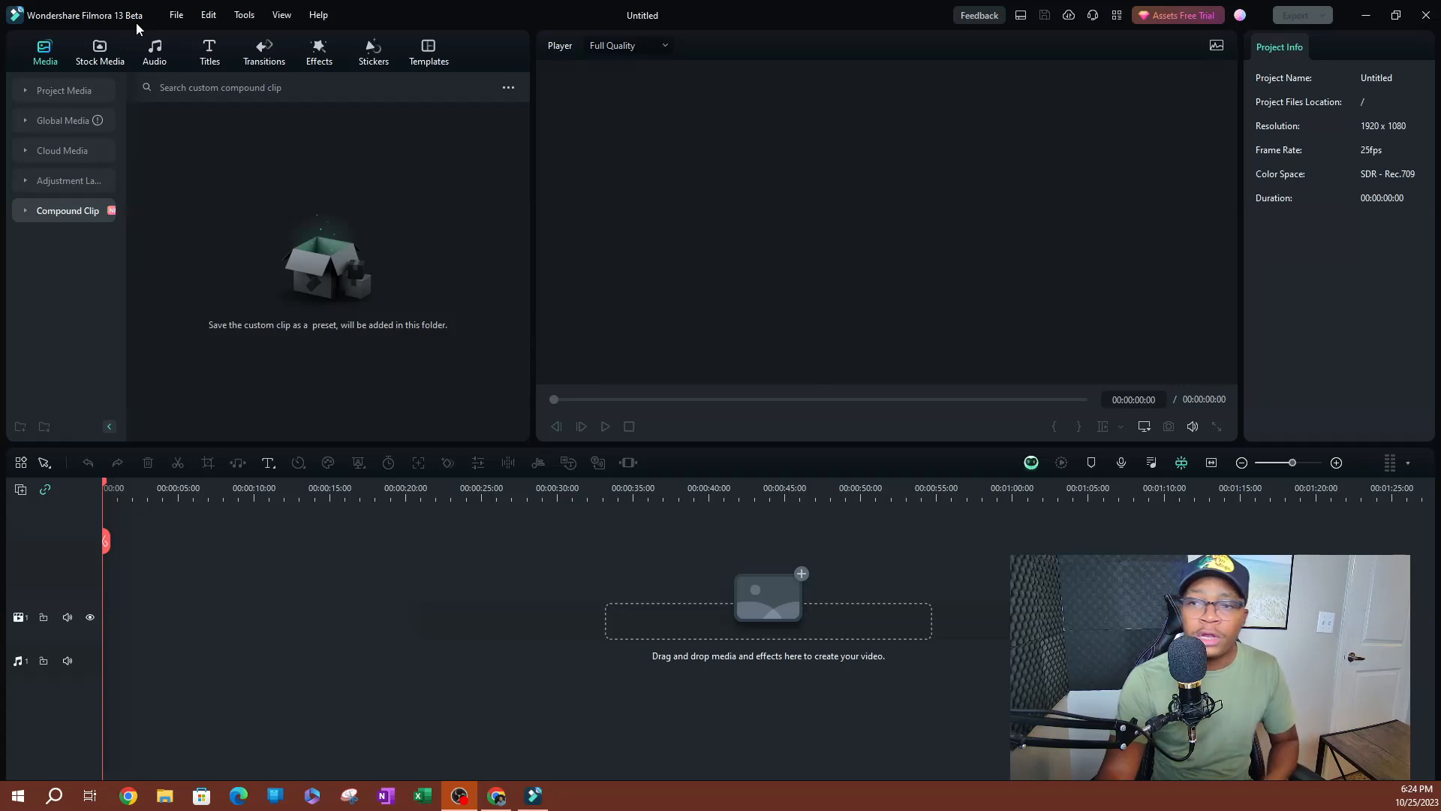
mouse_move(228, 184)
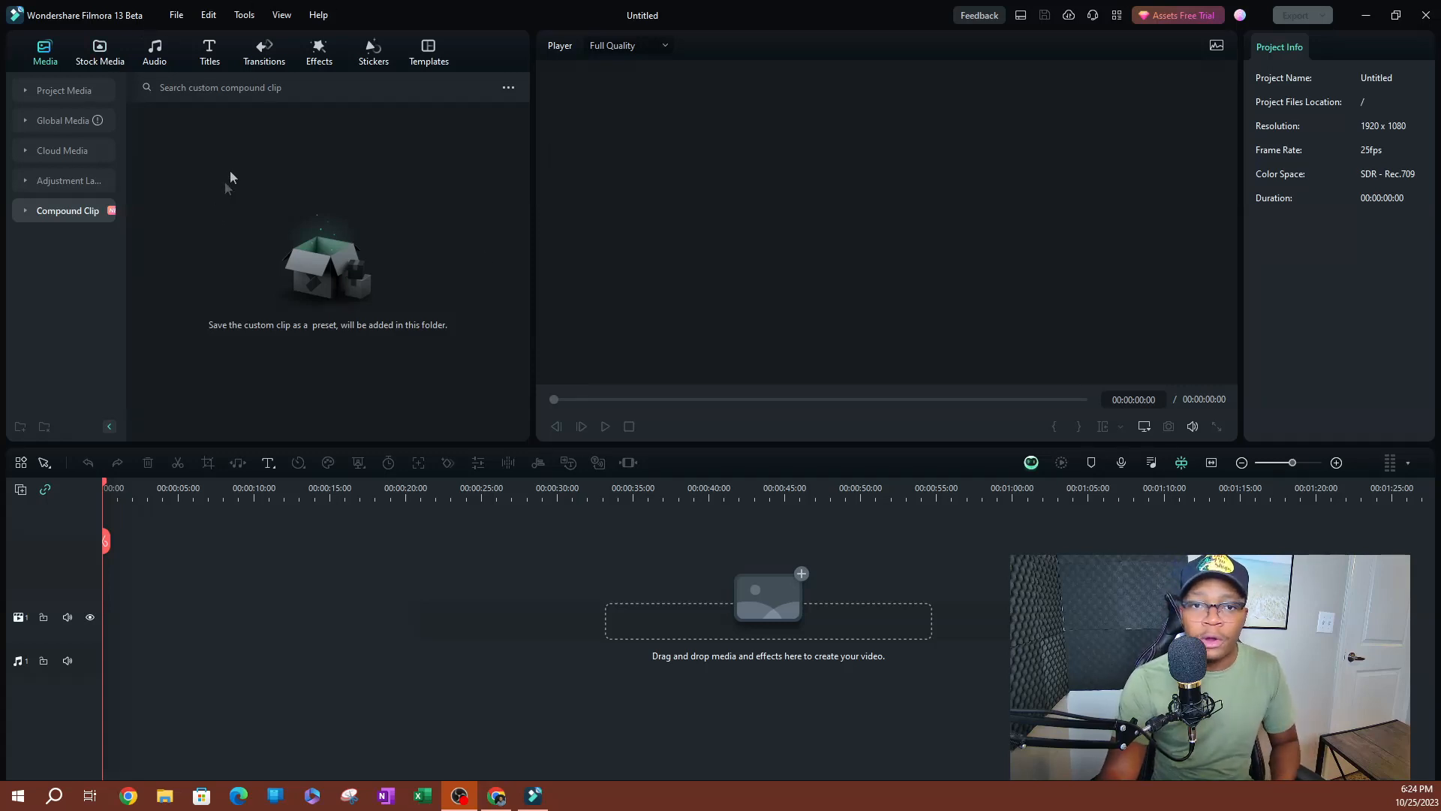
Step: Run Check for Update from the Help menu to find version 13.0.20
left_click(318, 15)
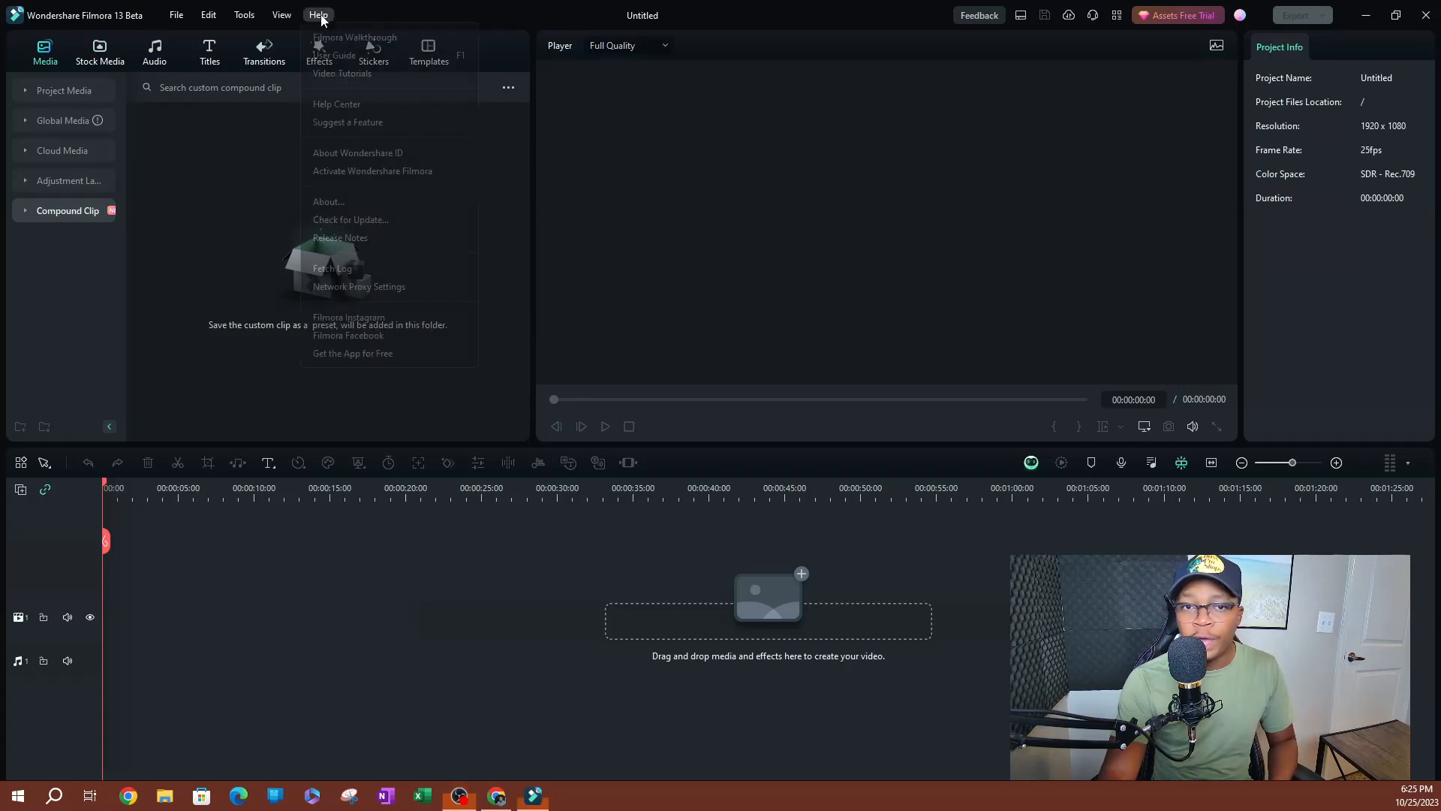
mouse_move(334, 55)
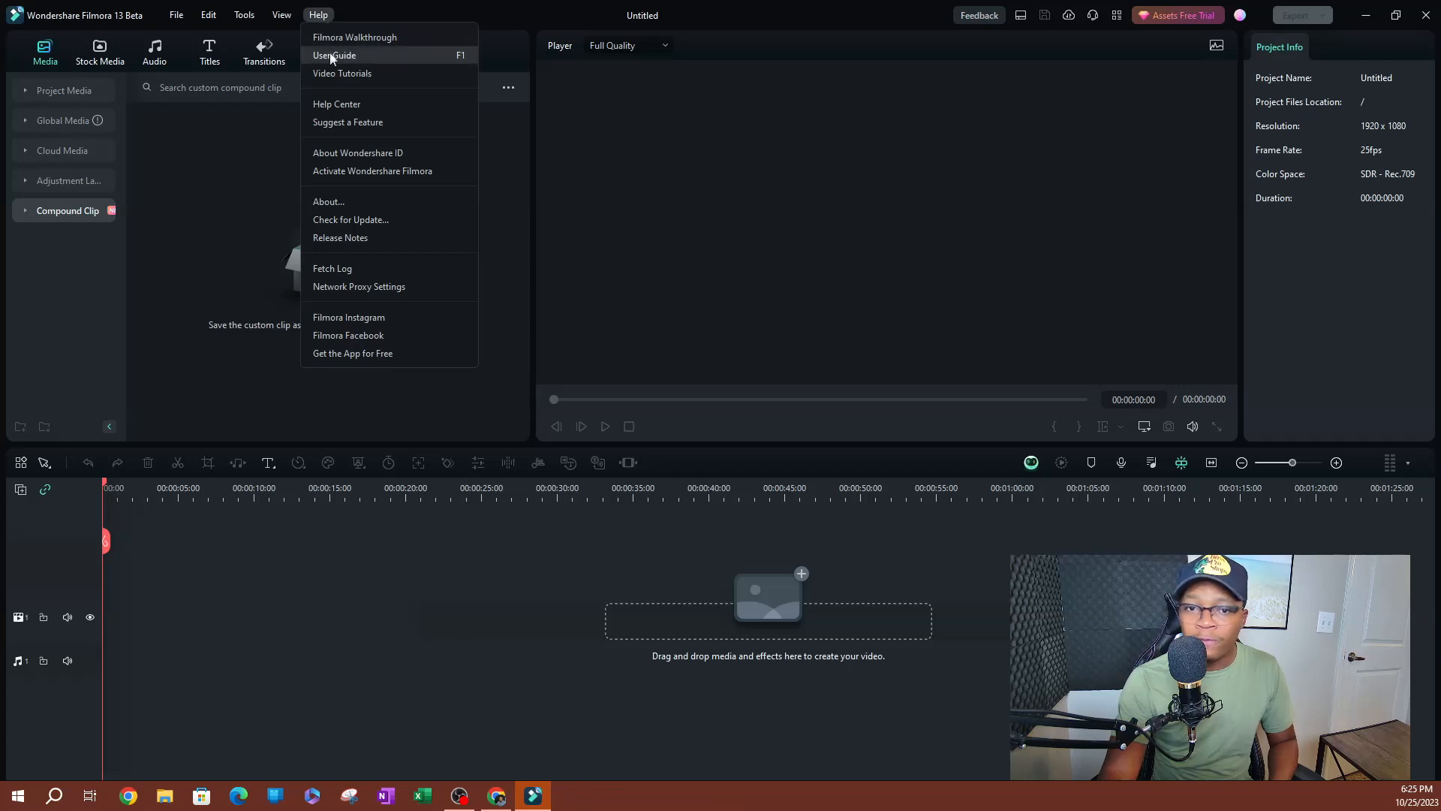
mouse_move(351, 220)
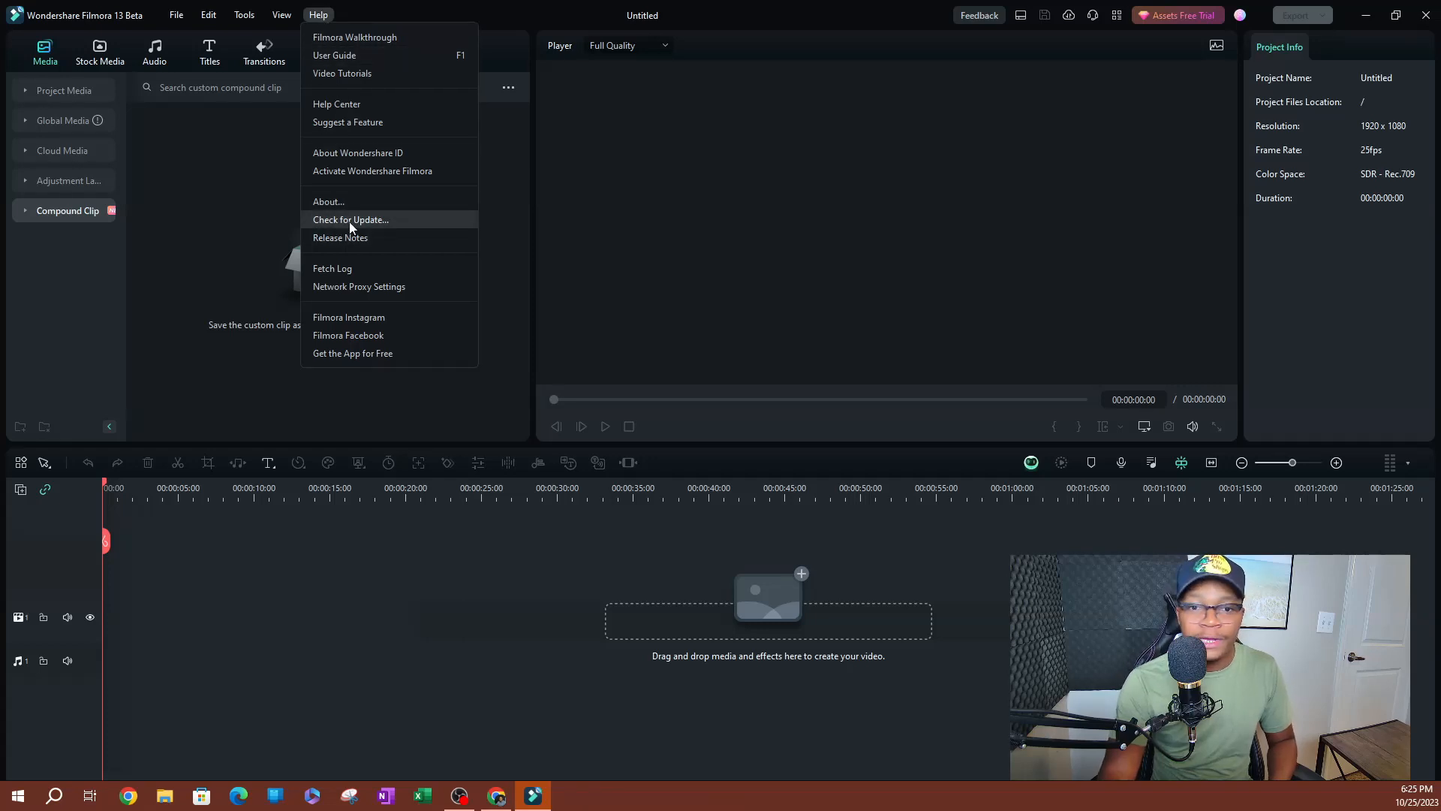
left_click(351, 218)
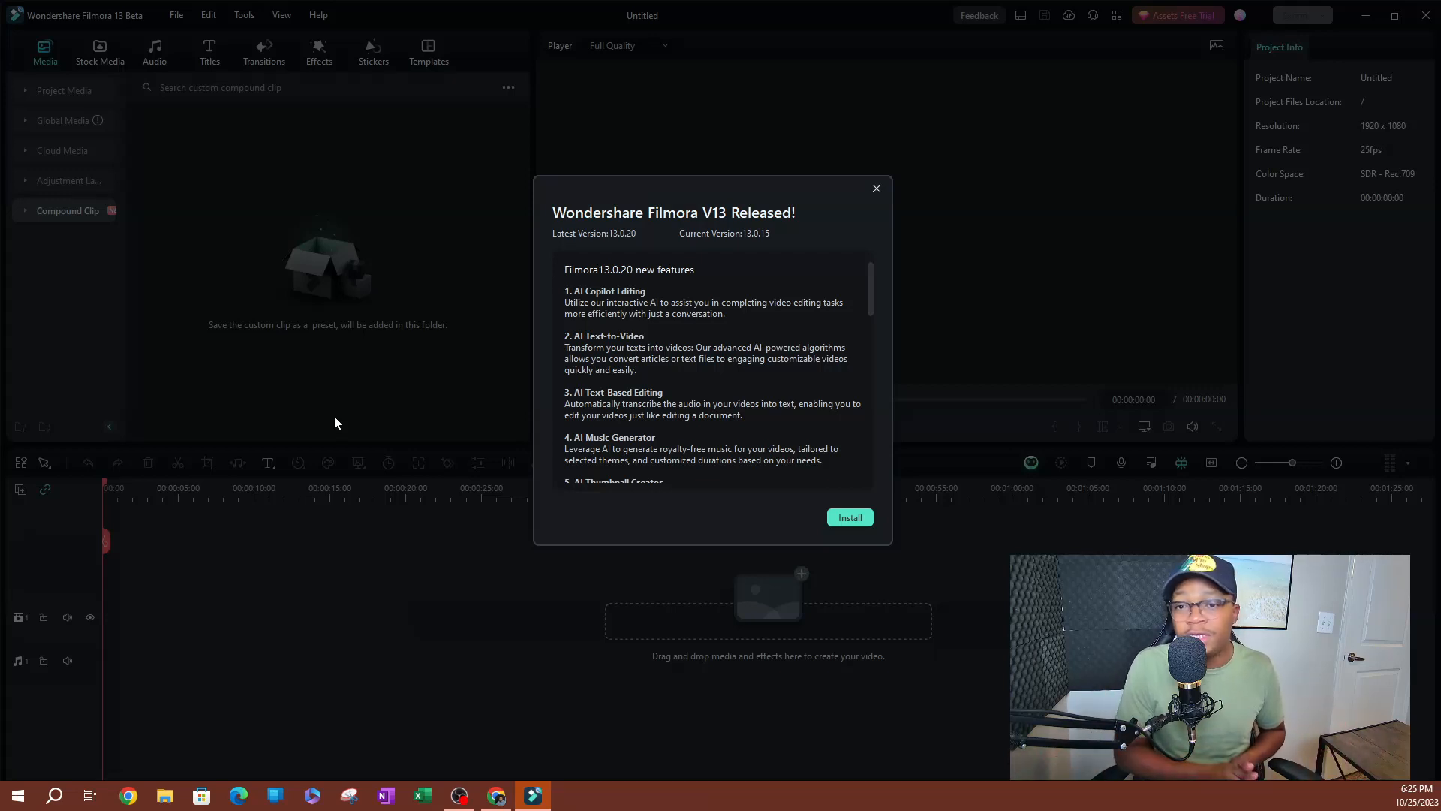
mouse_move(598, 312)
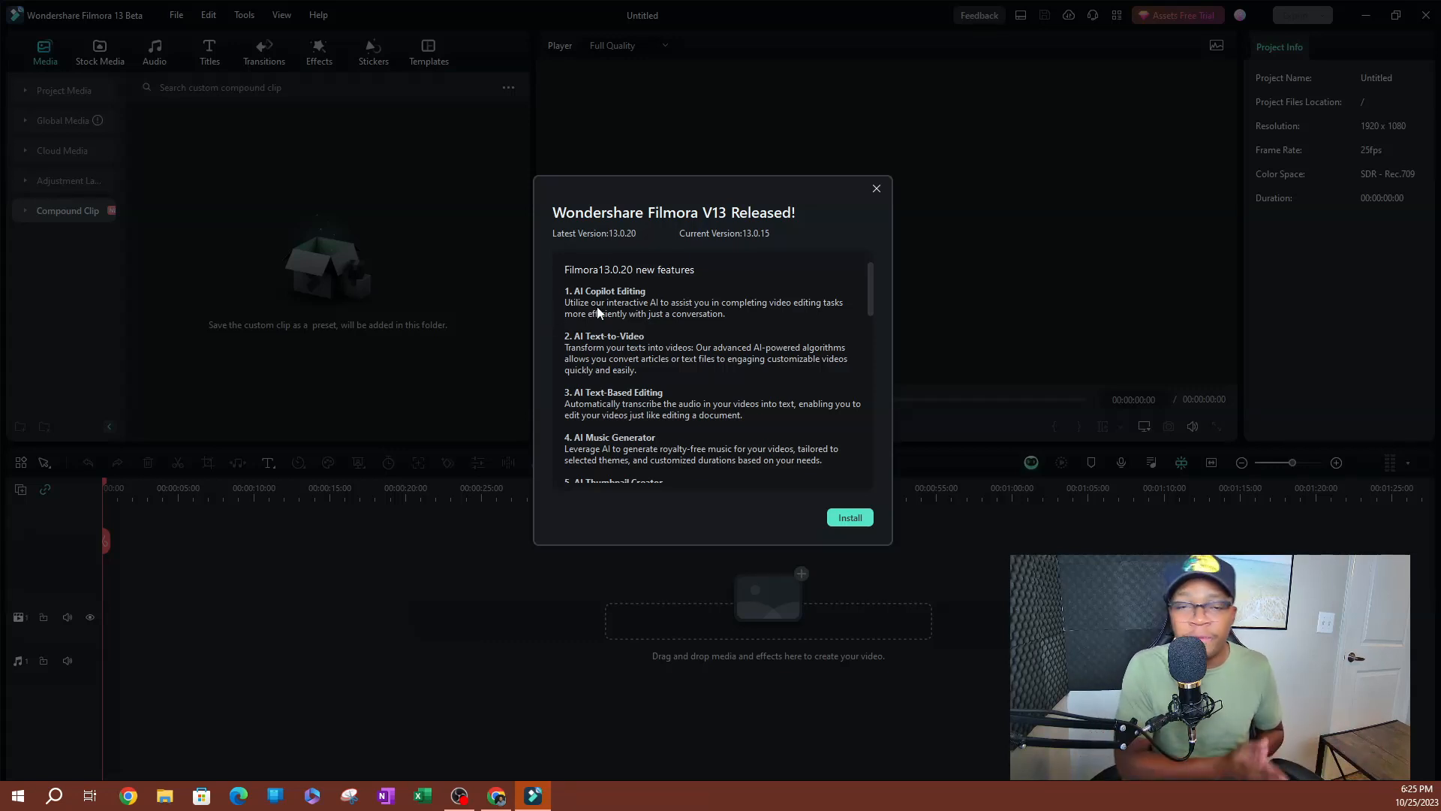
Step: Review the V13 new-features list and install the 13.0.20 update
scroll("down", 3)
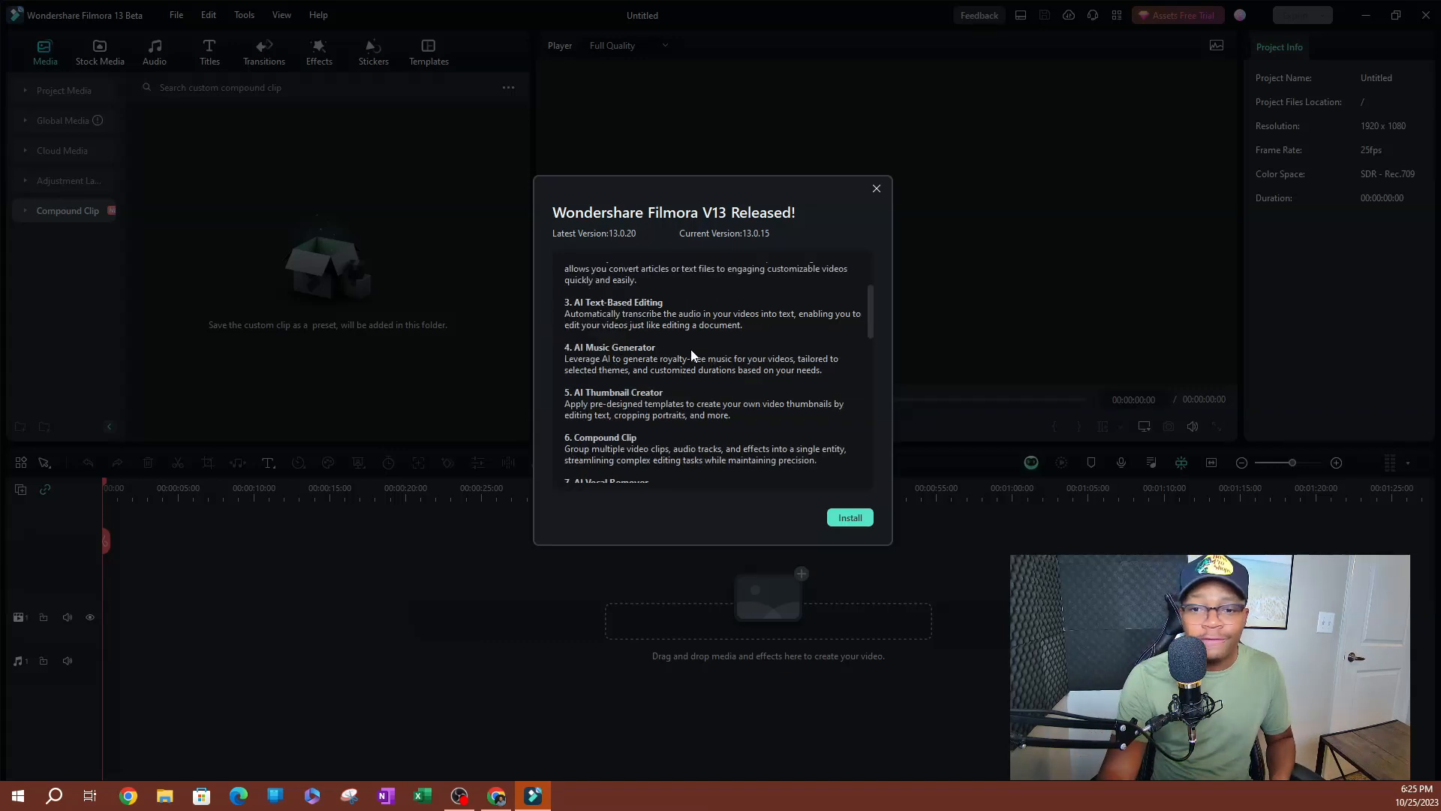
scroll("down", 3)
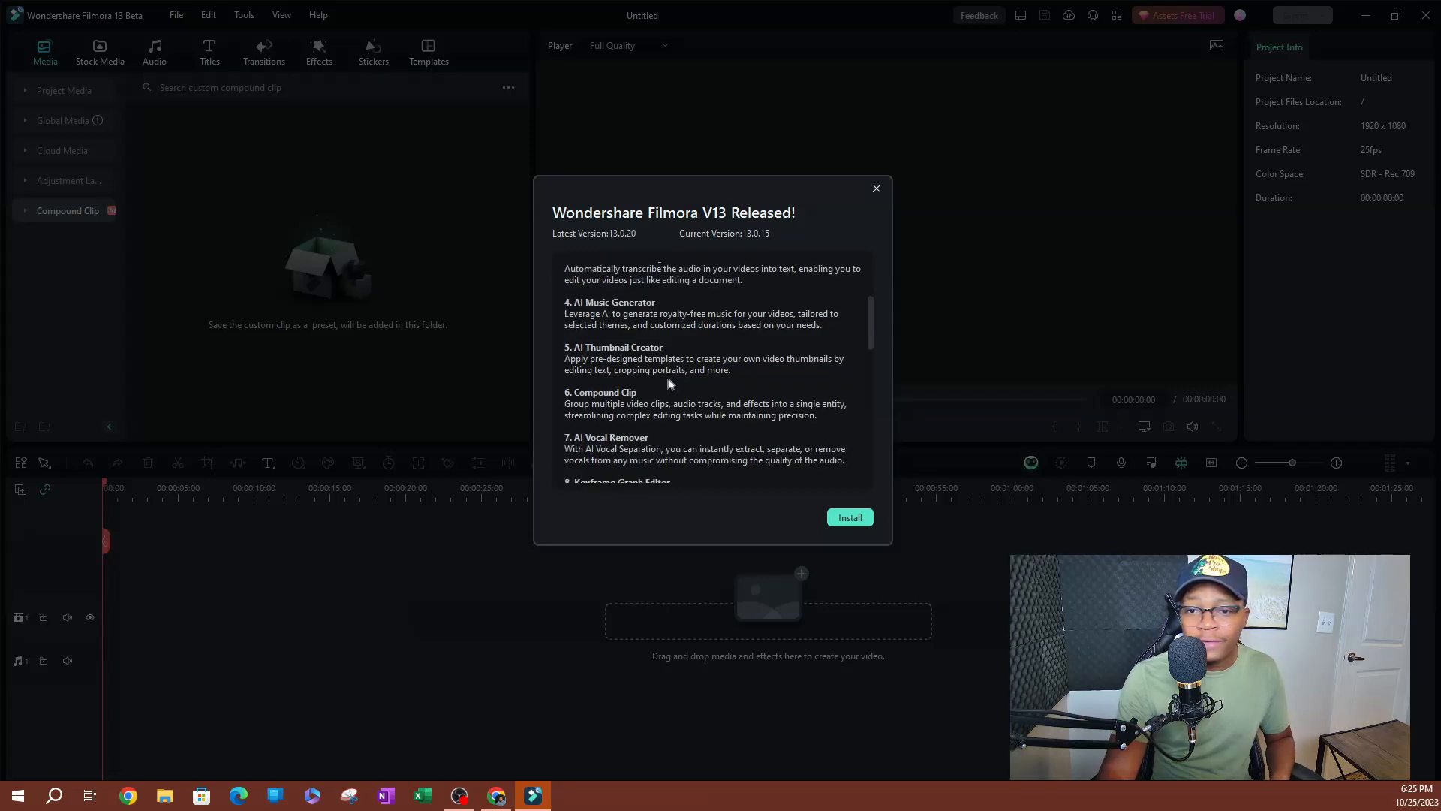
scroll("down", 3)
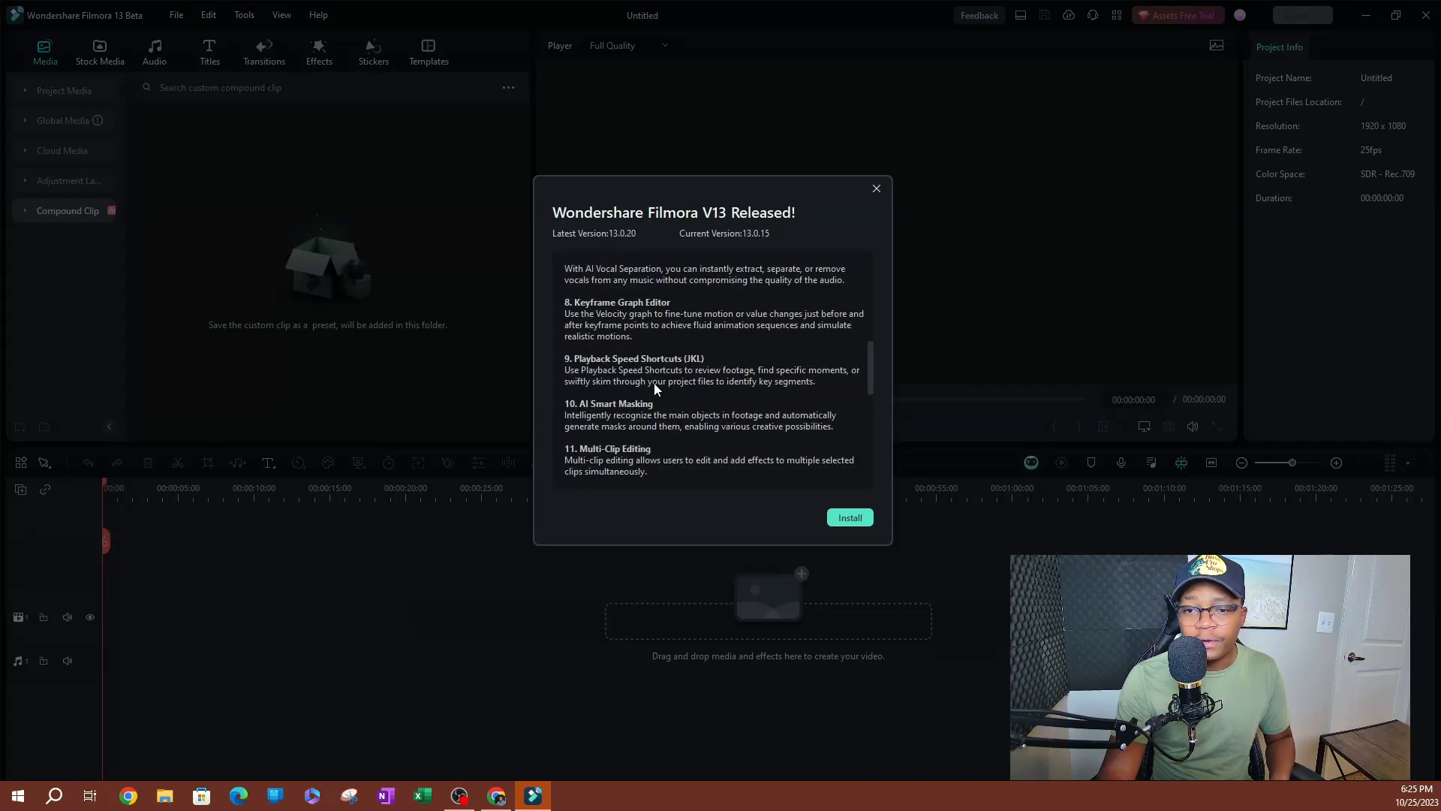
scroll("down", 3)
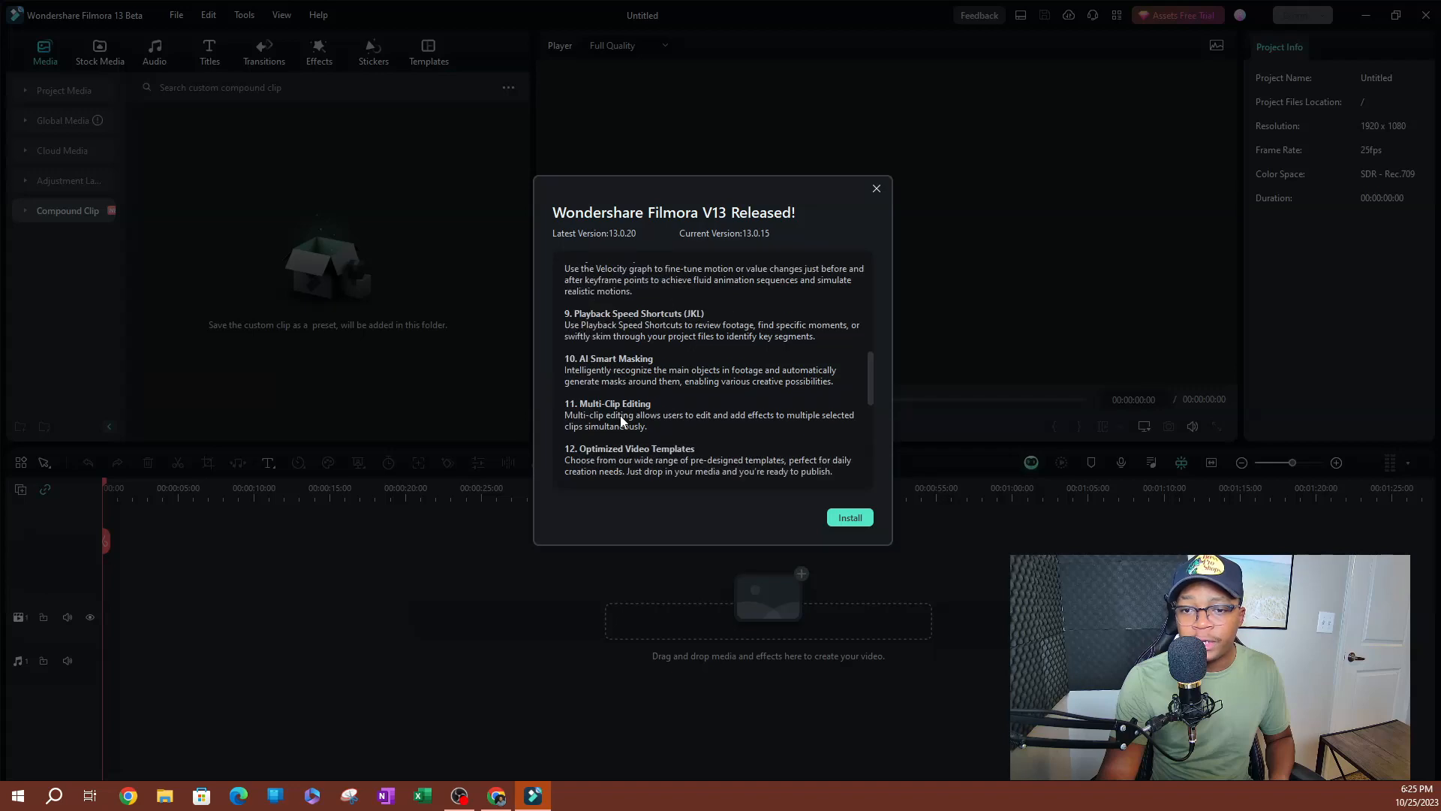
scroll("down", 3)
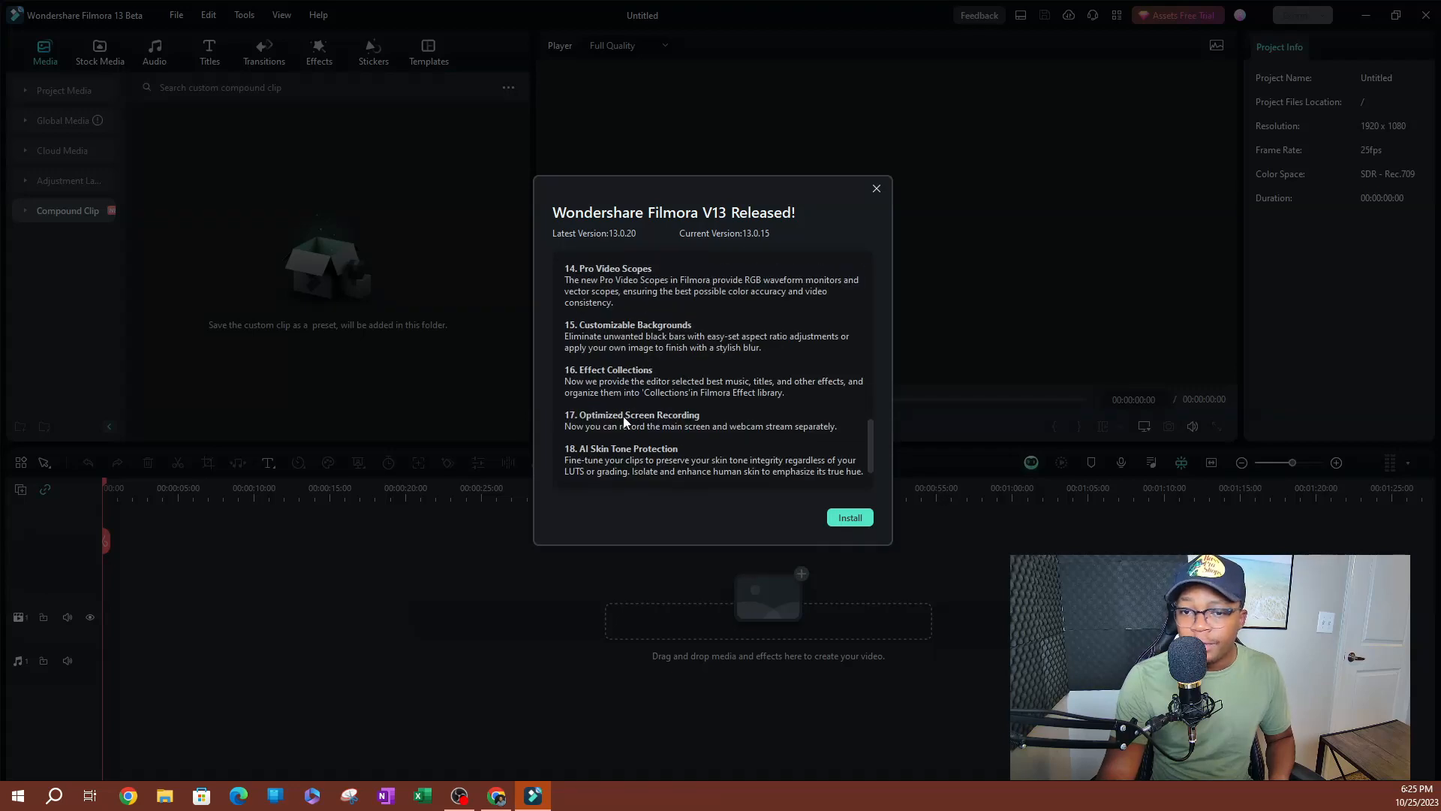
scroll("down", 3)
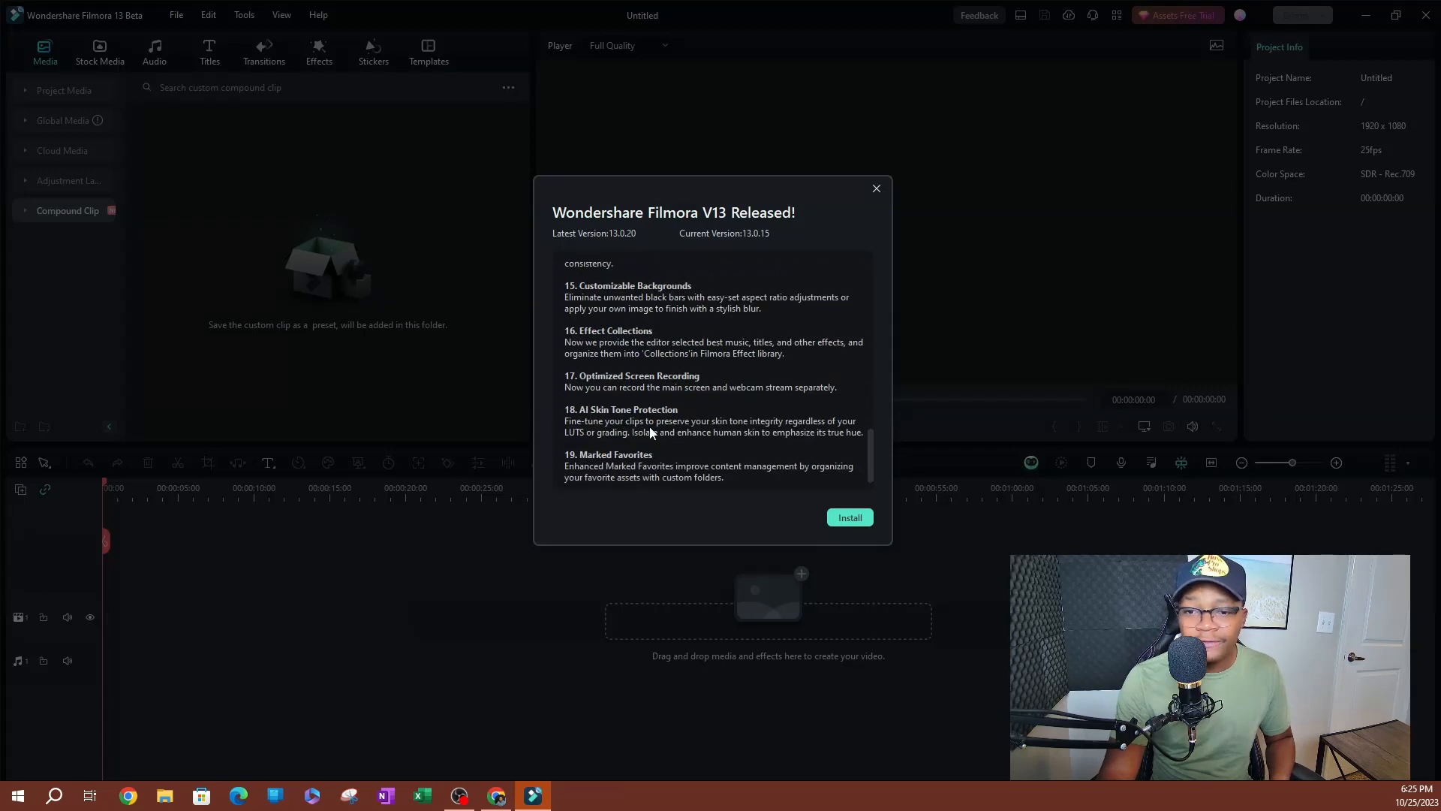
scroll("up", 3)
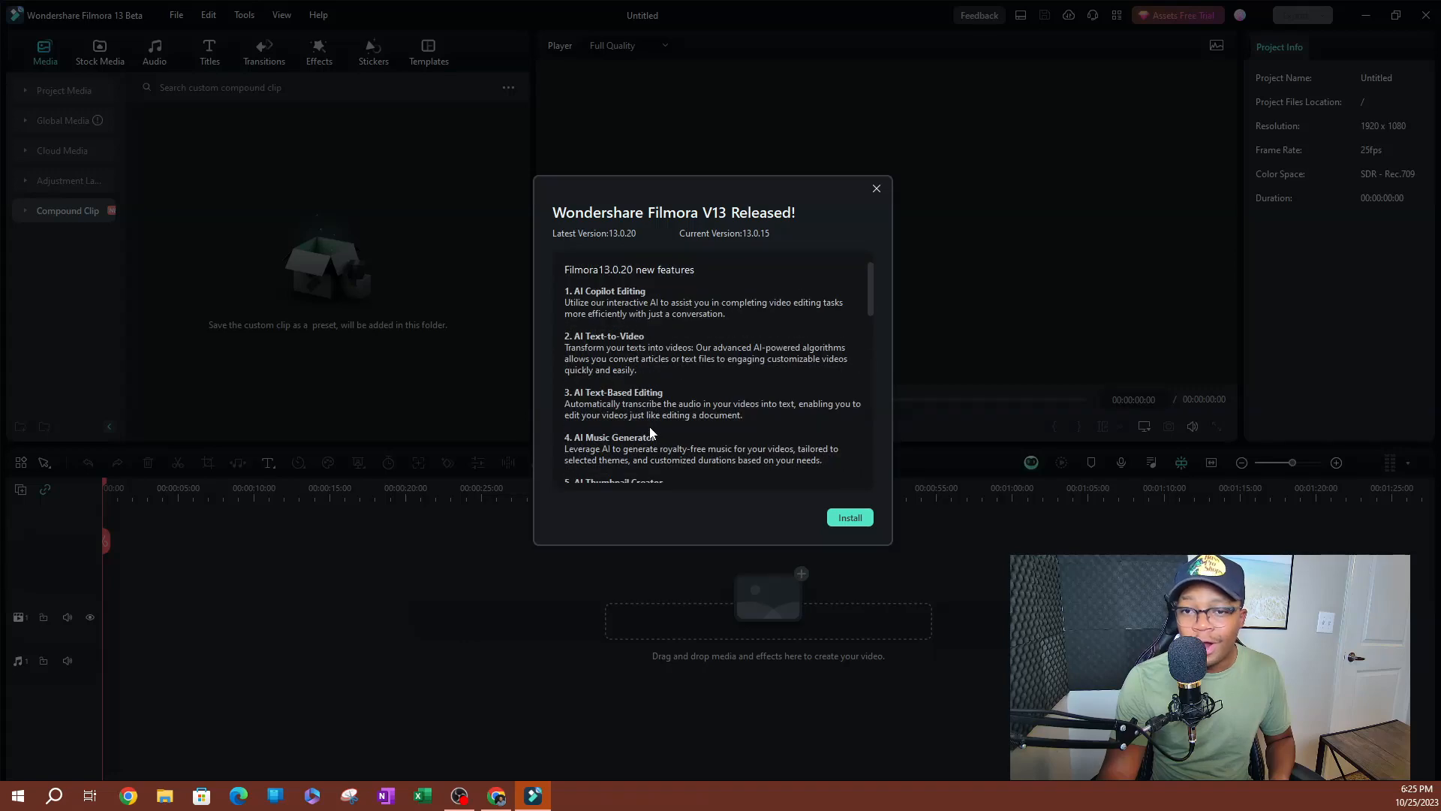
mouse_move(877, 495)
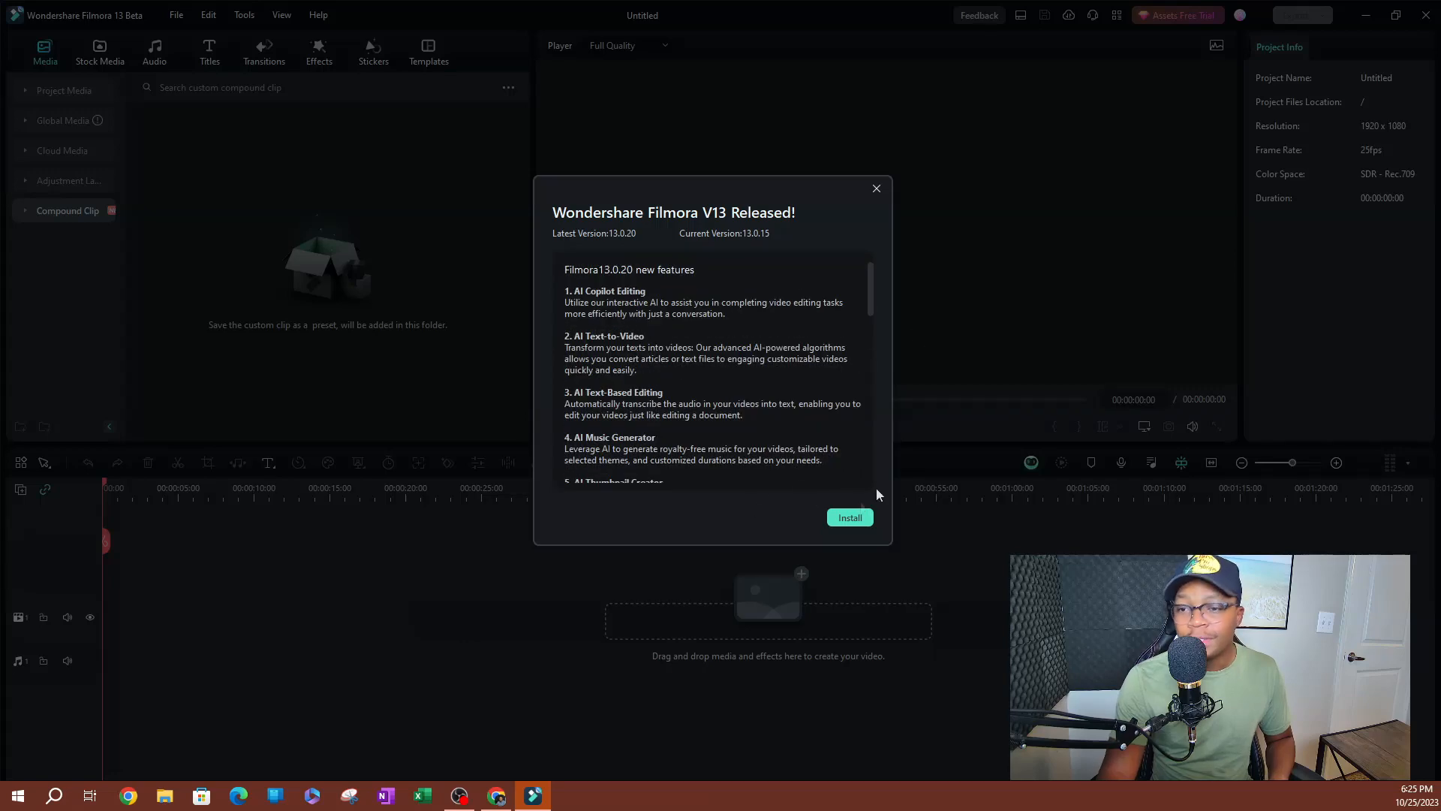
left_click(848, 517)
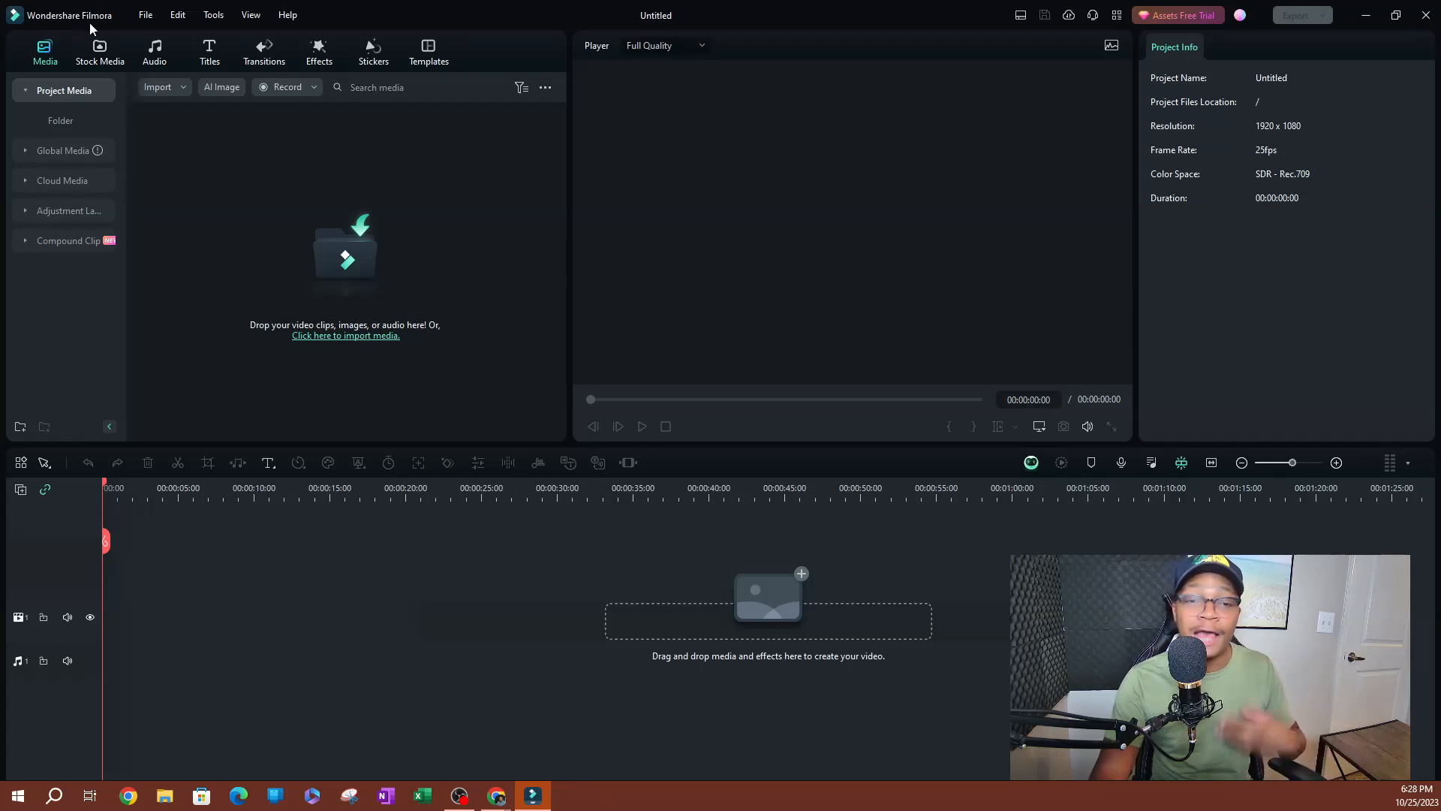
Step: Open the Help menu in the relaunched, non-beta Filmora
left_click(286, 15)
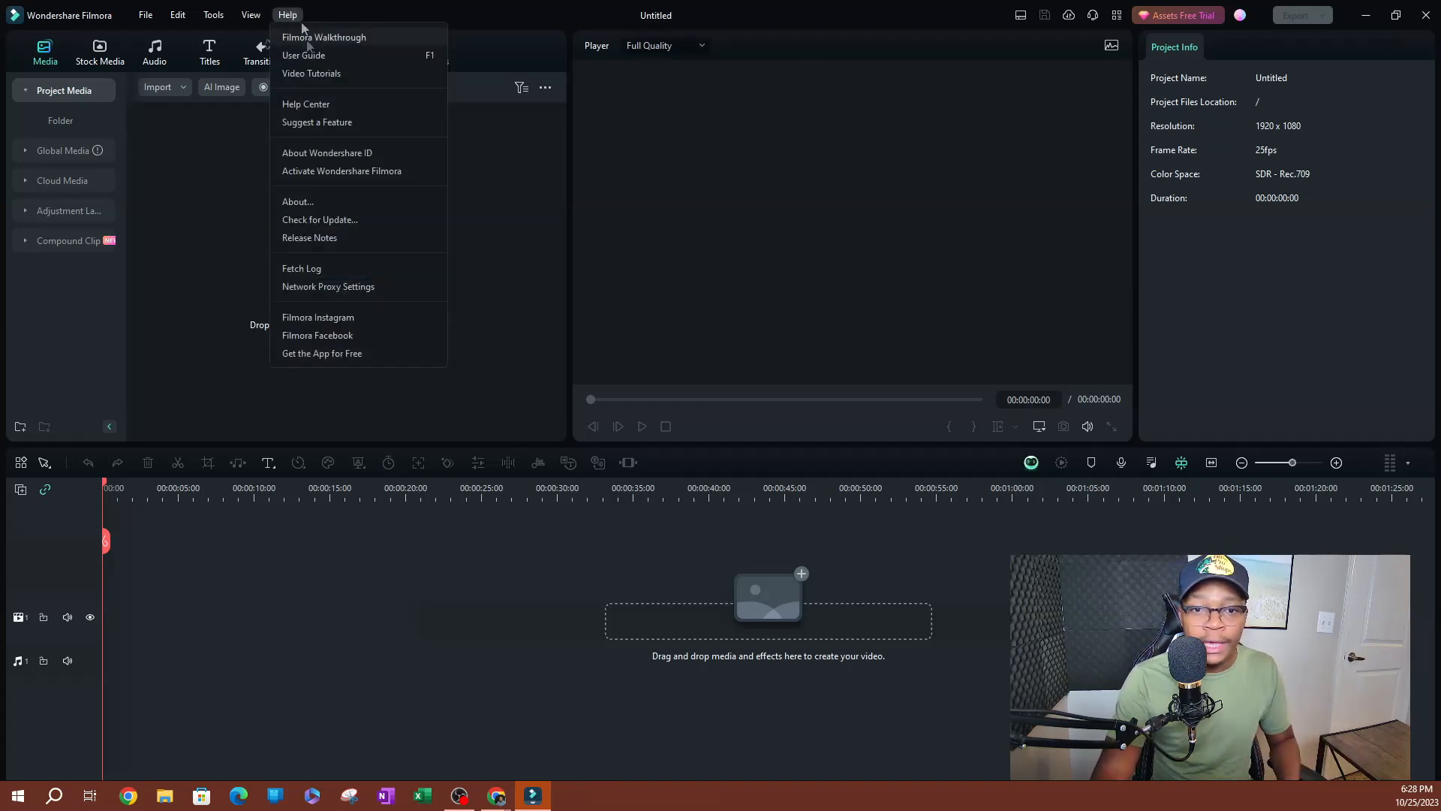
Step: Choose Check for Update to confirm 13.0.20 is current
left_click(320, 218)
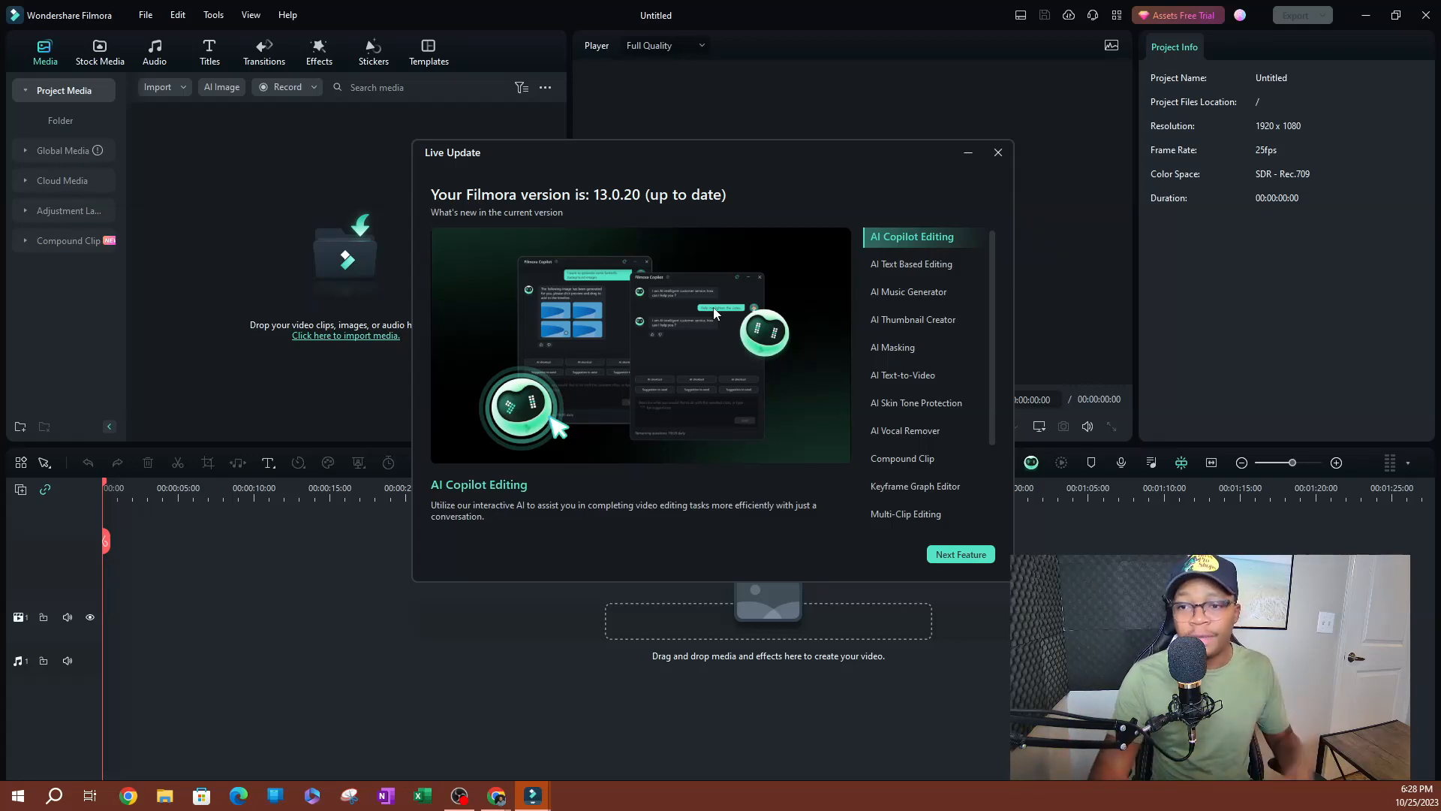
Step: Preview Move alignment and AI Skin Tone Protection features, then close Live Update
left_click(919, 319)
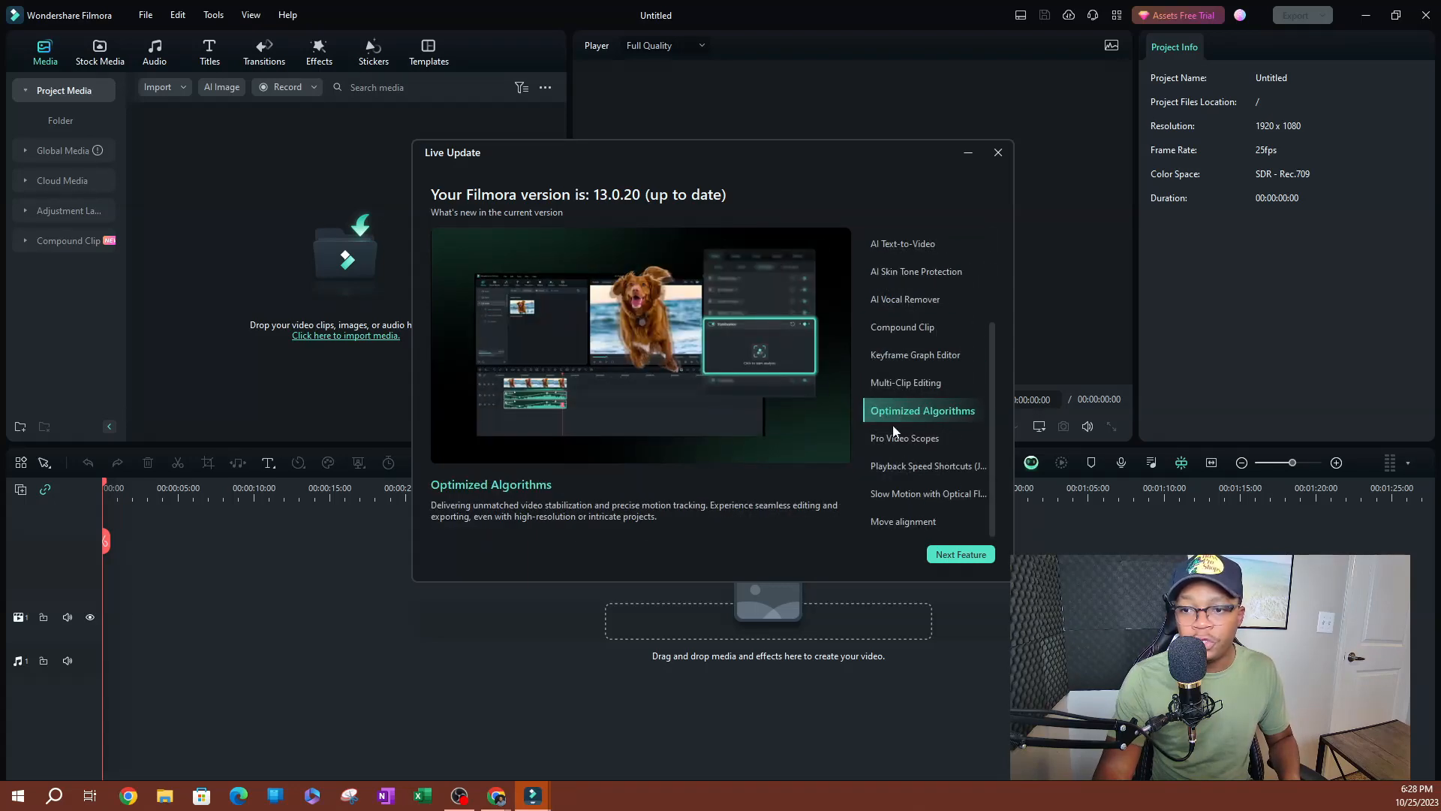
left_click(959, 554)
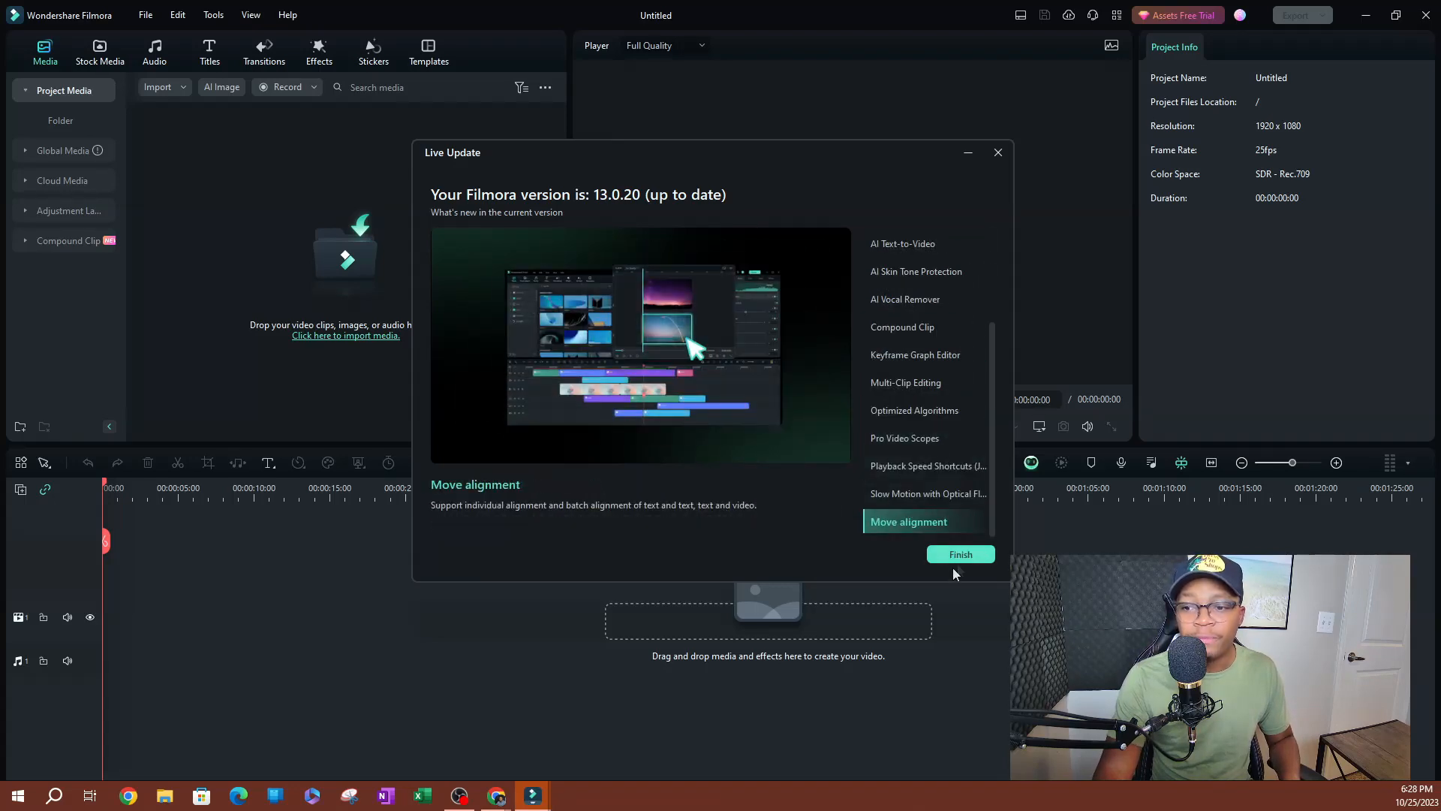
mouse_move(532, 123)
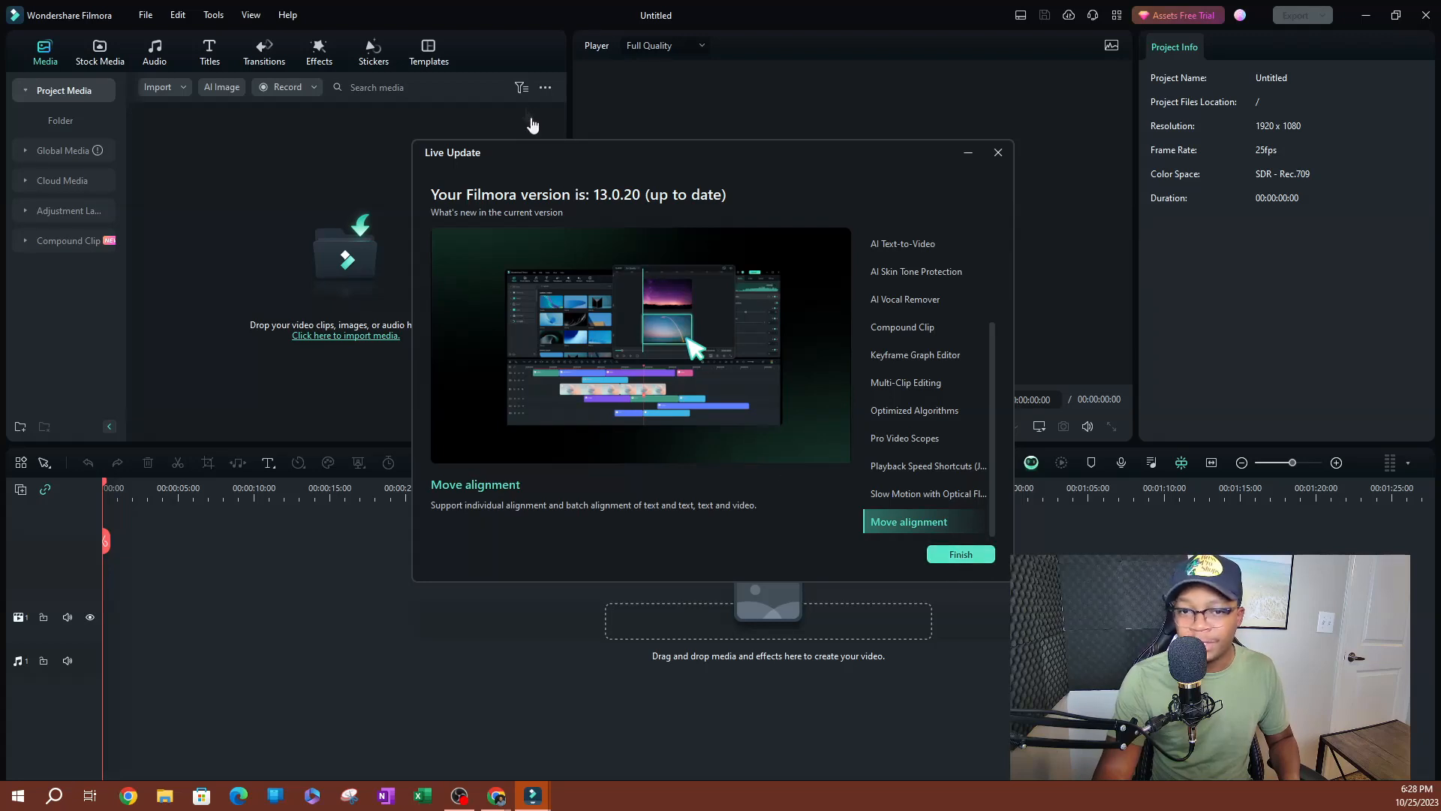
left_click(924, 271)
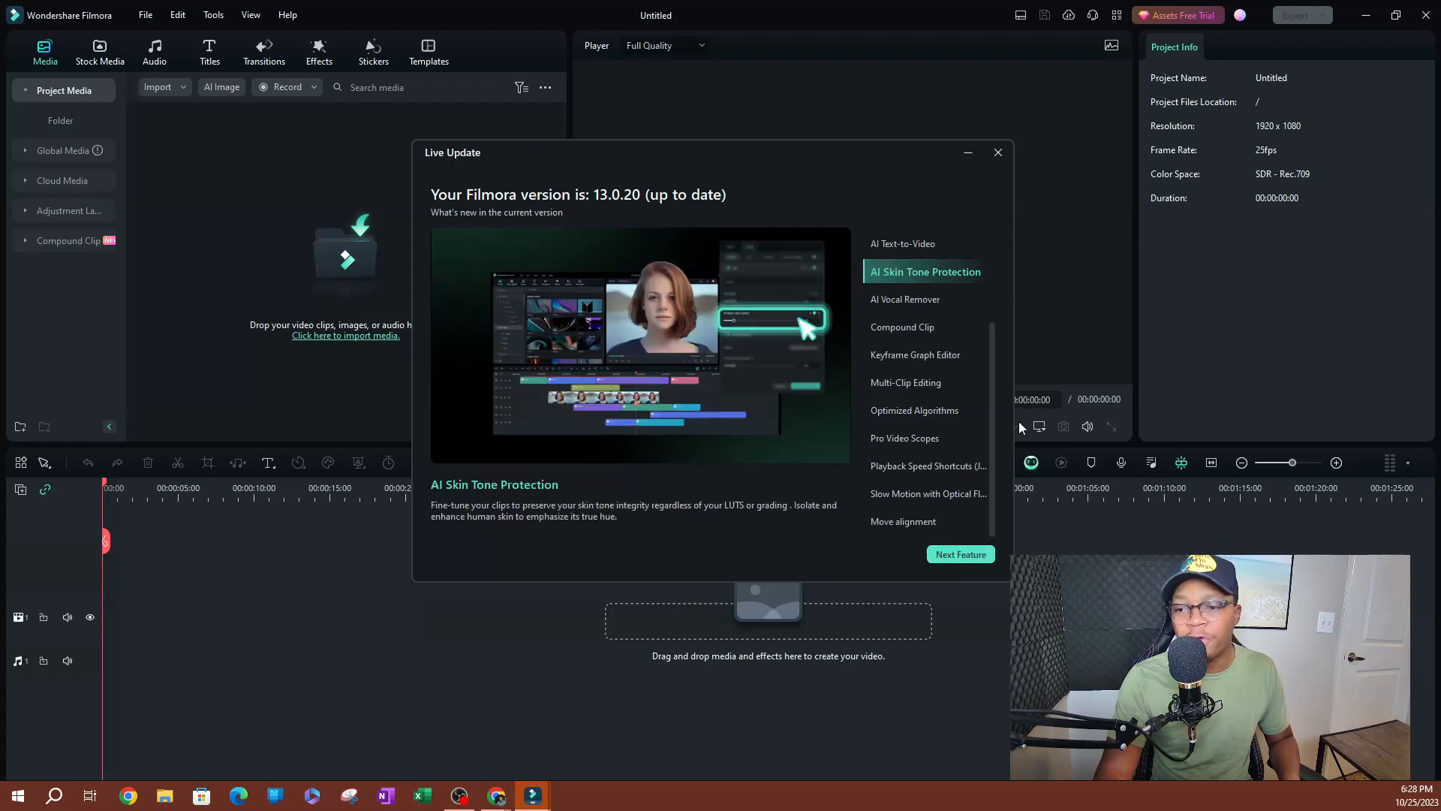
left_click(998, 151)
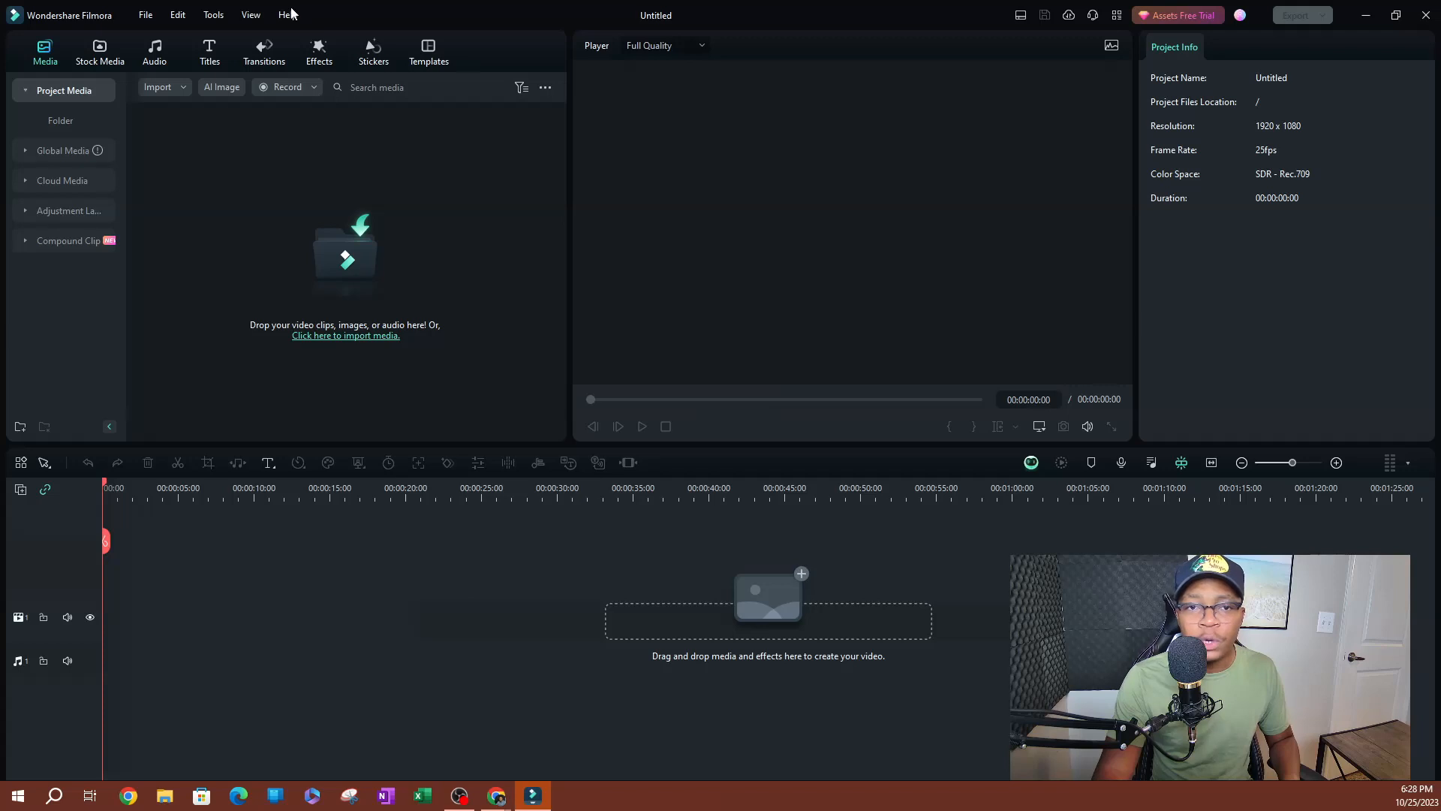
mouse_move(514, 13)
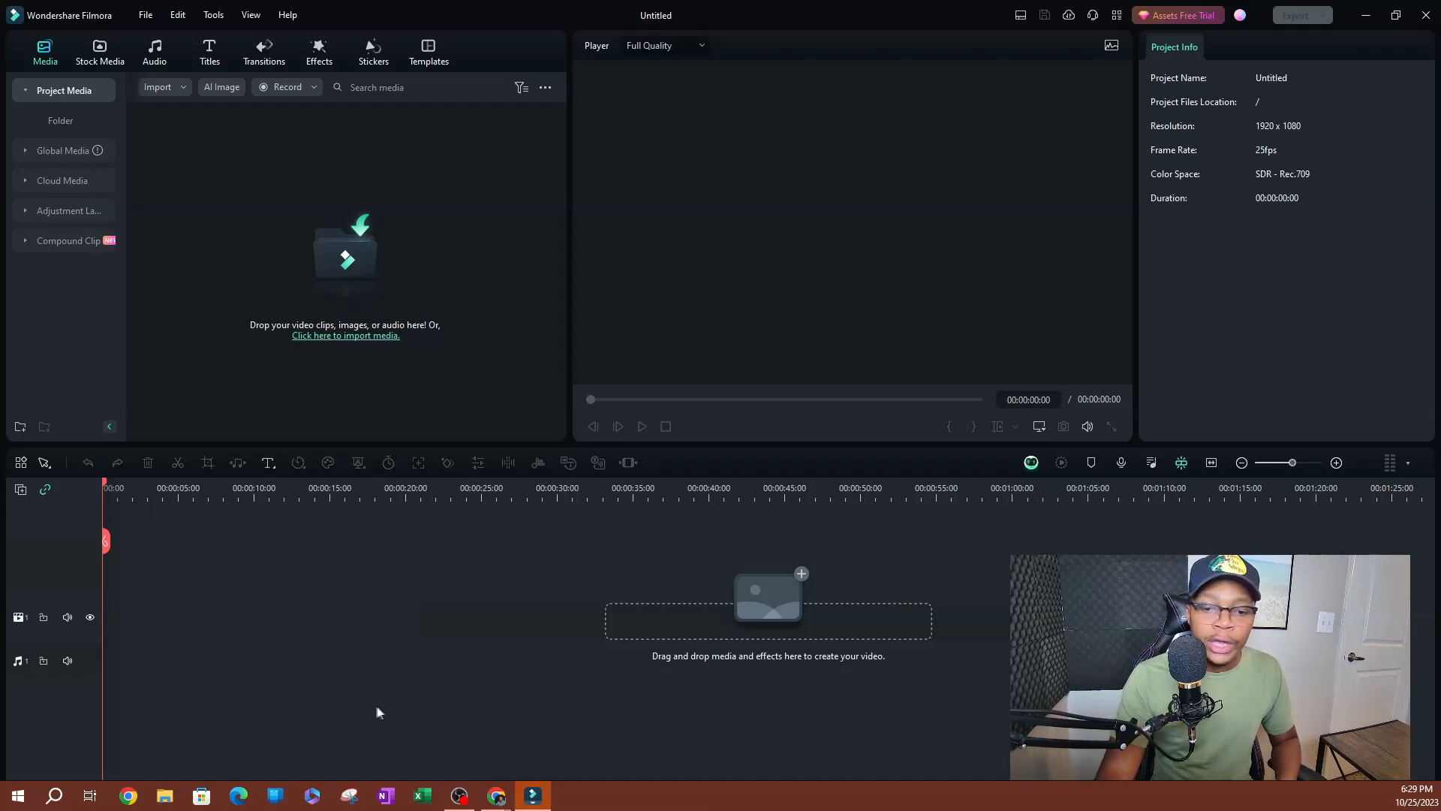
Step: Switch to Chrome showing the Filmora website's Products menu
left_click(128, 795)
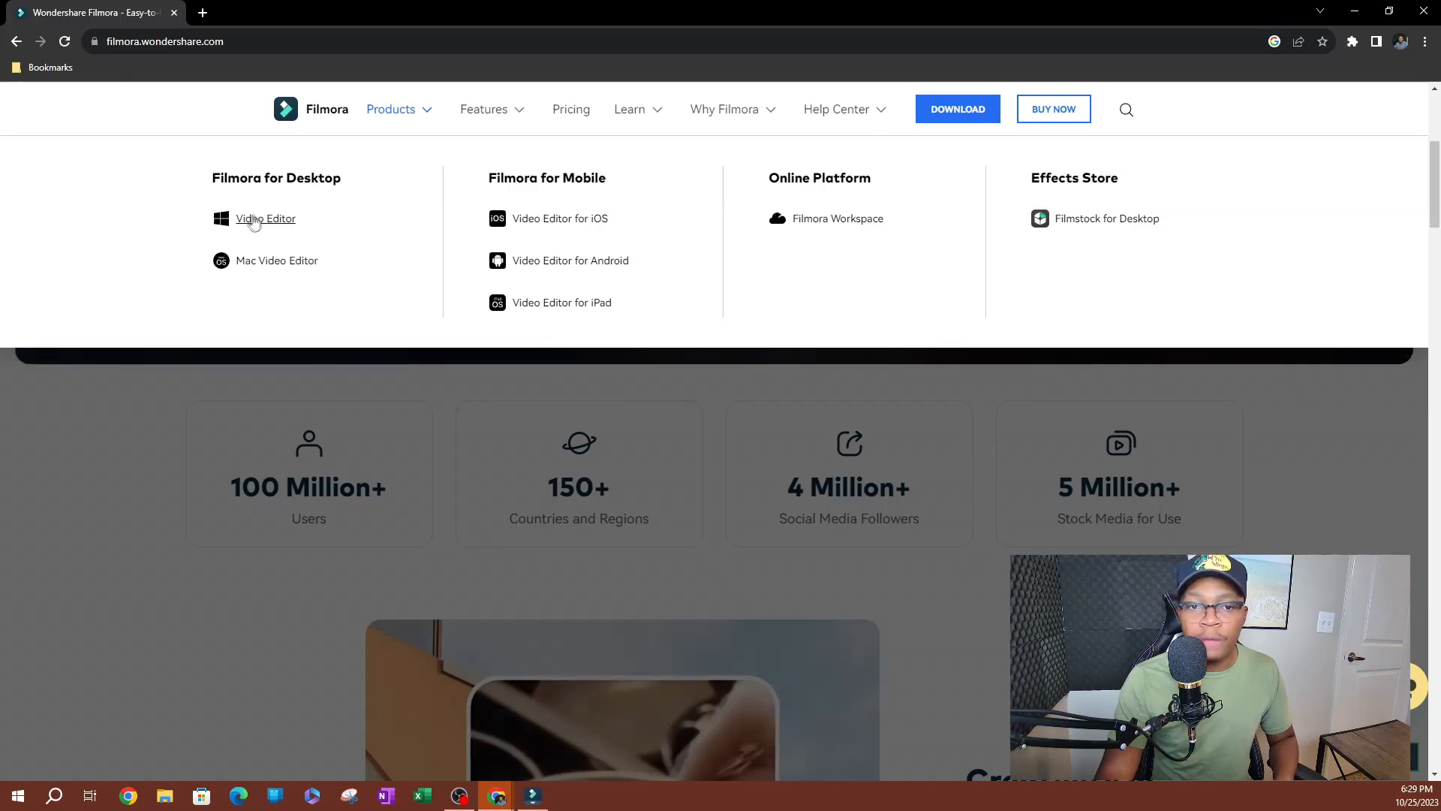
mouse_move(258, 221)
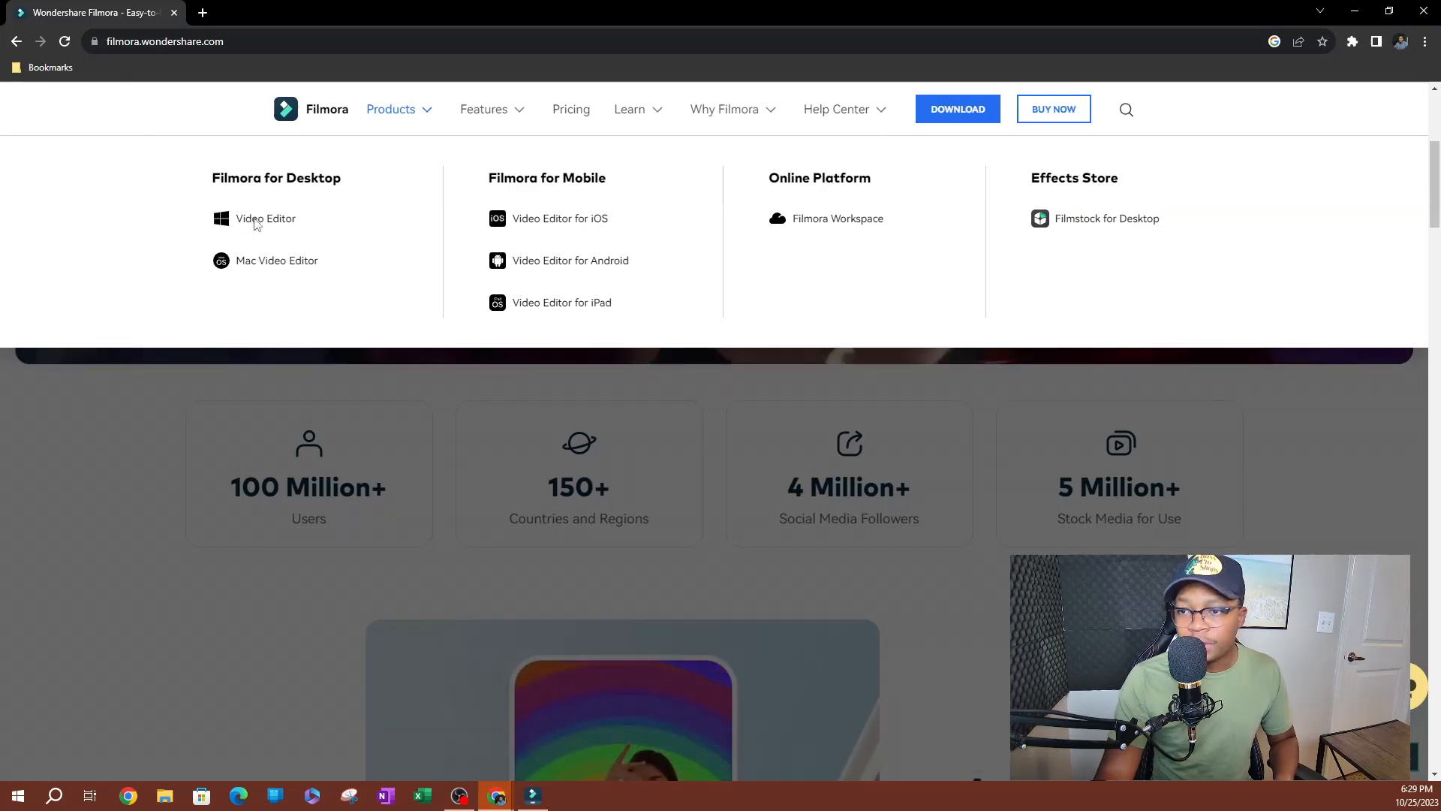
Step: Open the Windows Video Editor page and start the free installer download
left_click(266, 218)
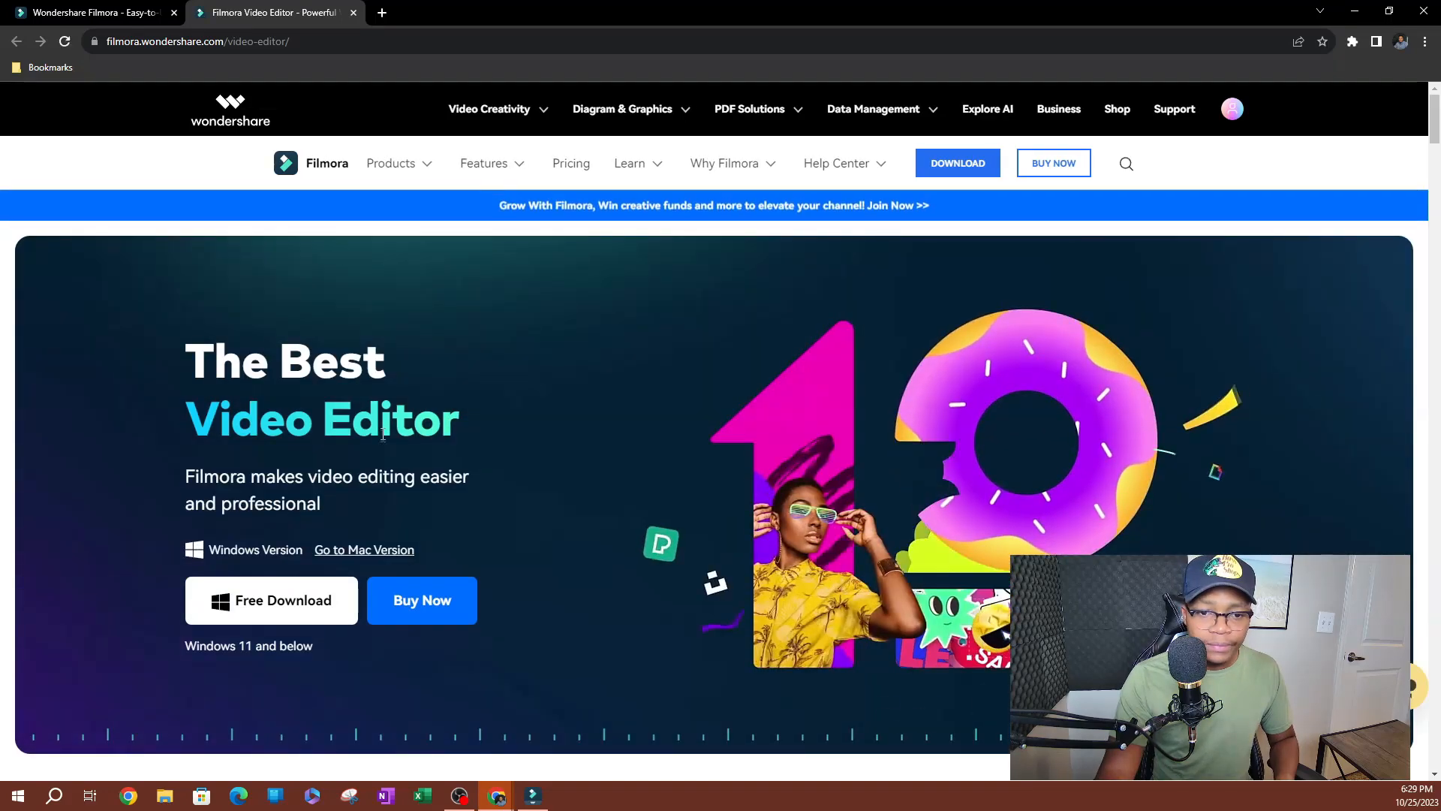
scroll("down", 3)
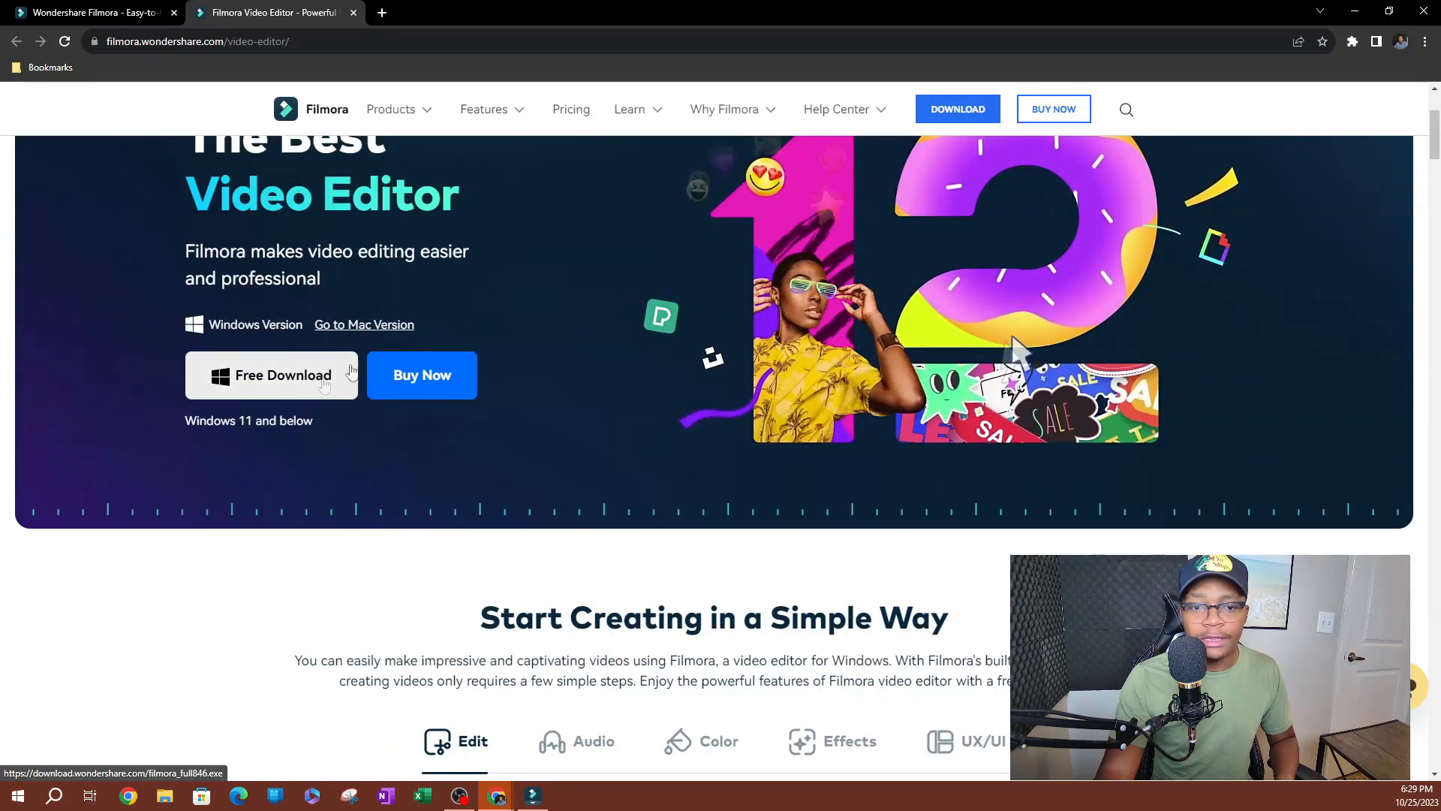
left_click(282, 375)
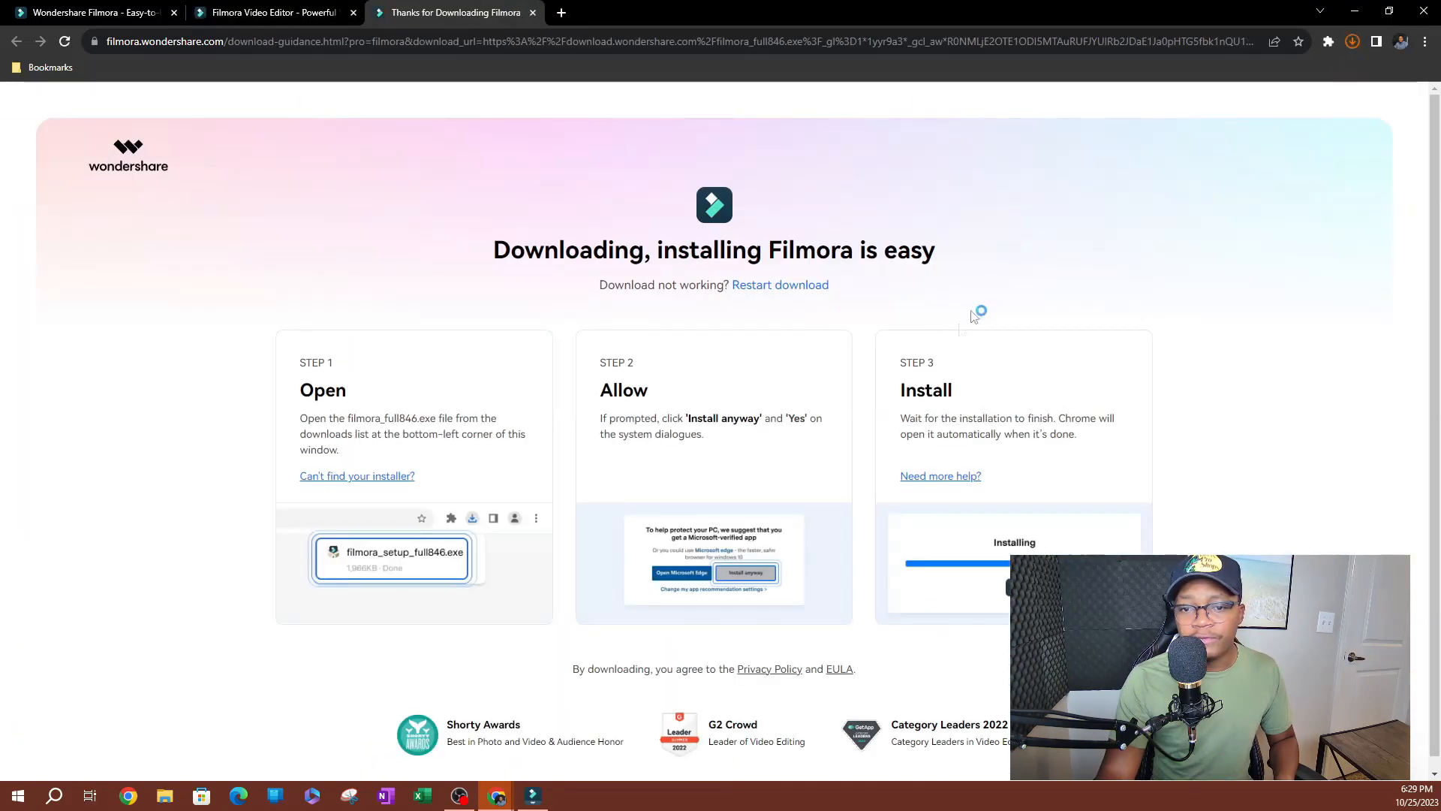
Step: Check Chrome downloads for the completed filmora_setup_full846 (2).exe, about 1,966 KB
left_click(1351, 41)
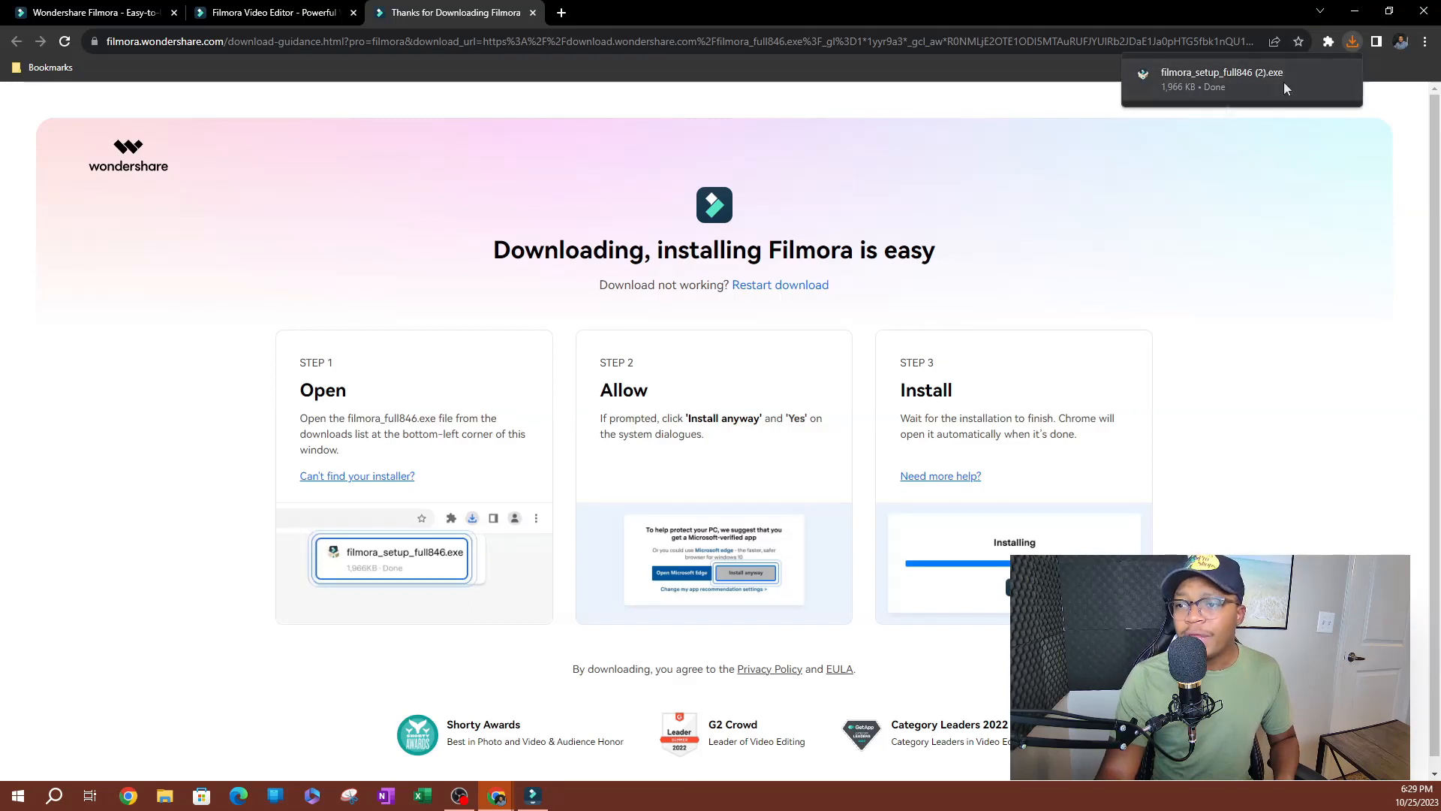
mouse_move(1156, 294)
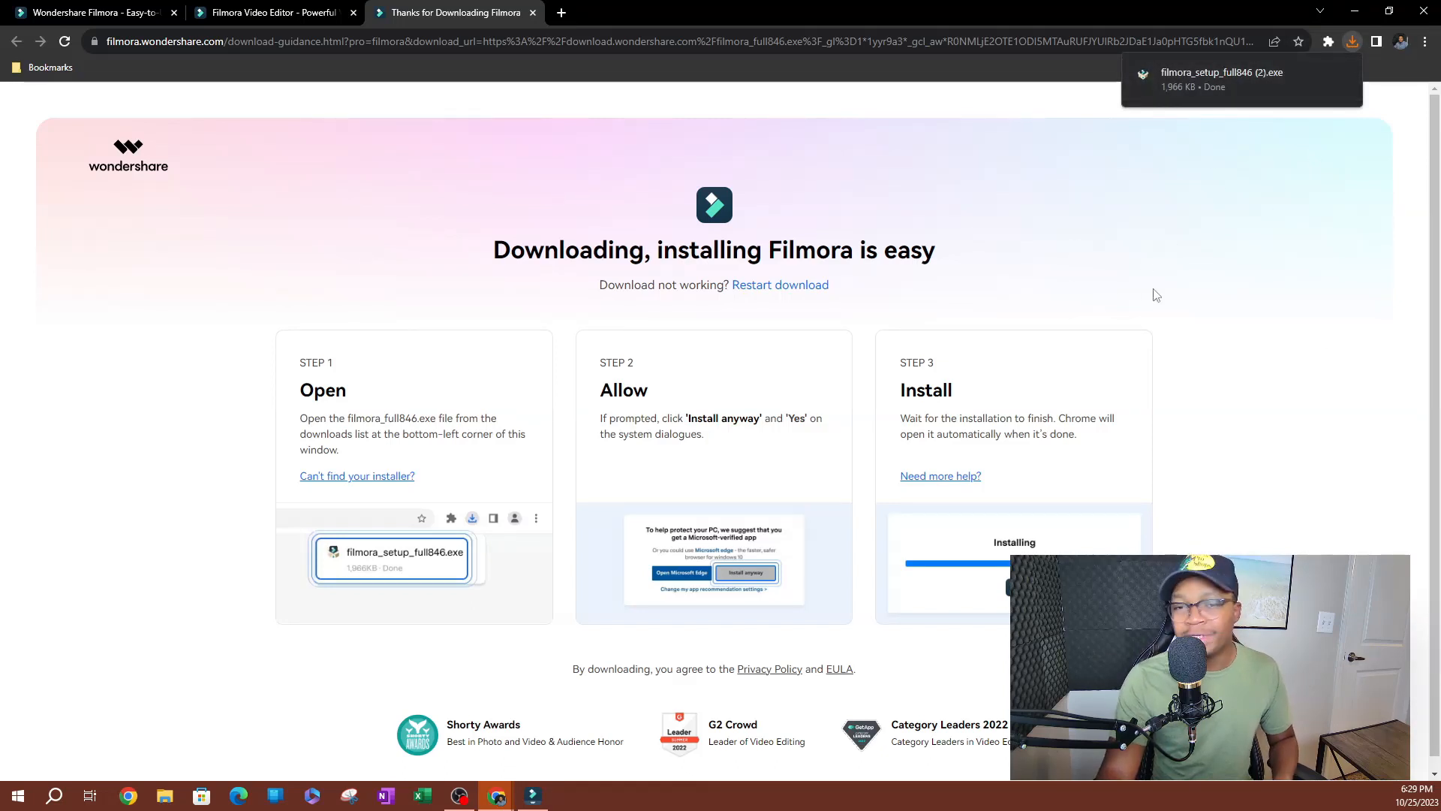
scroll("down", 3)
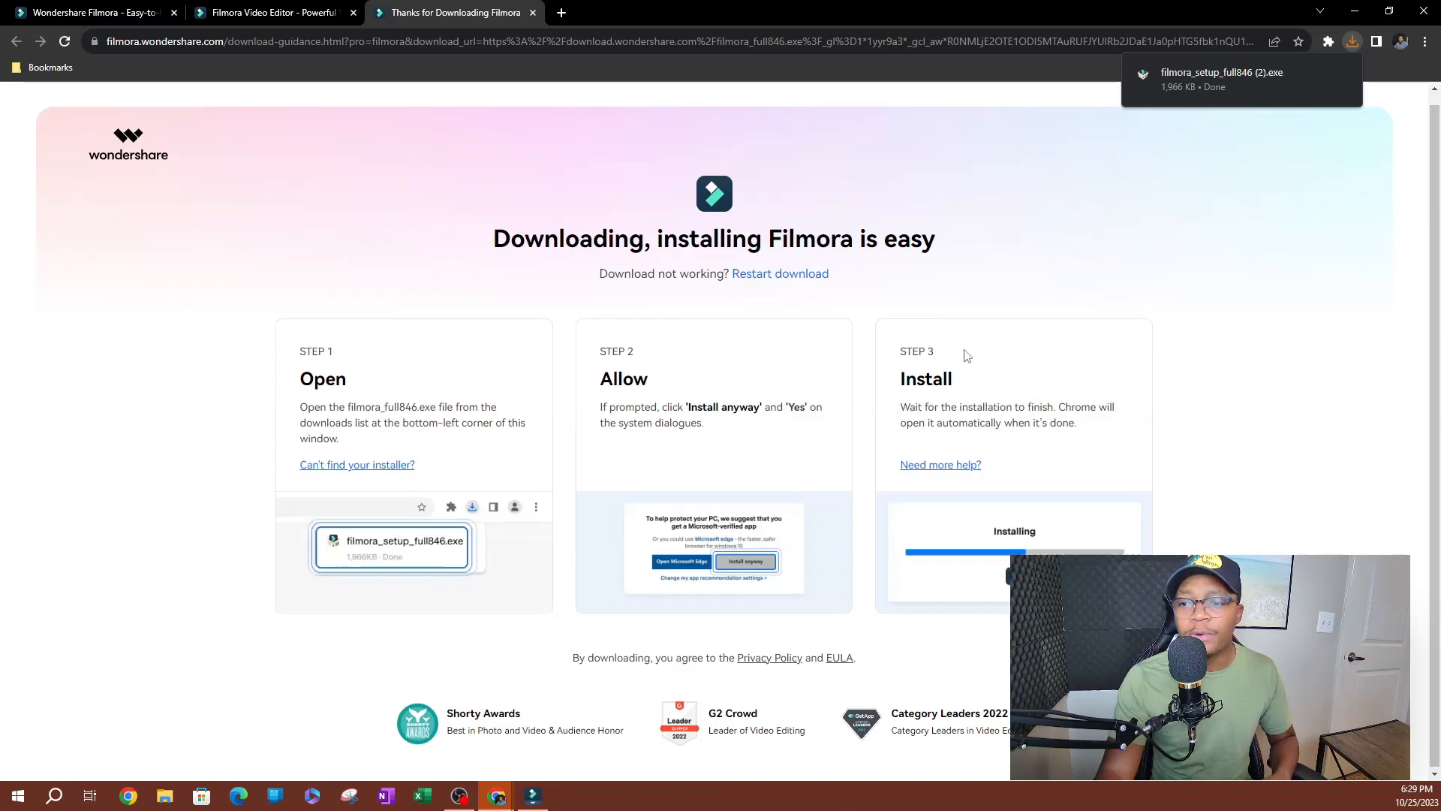